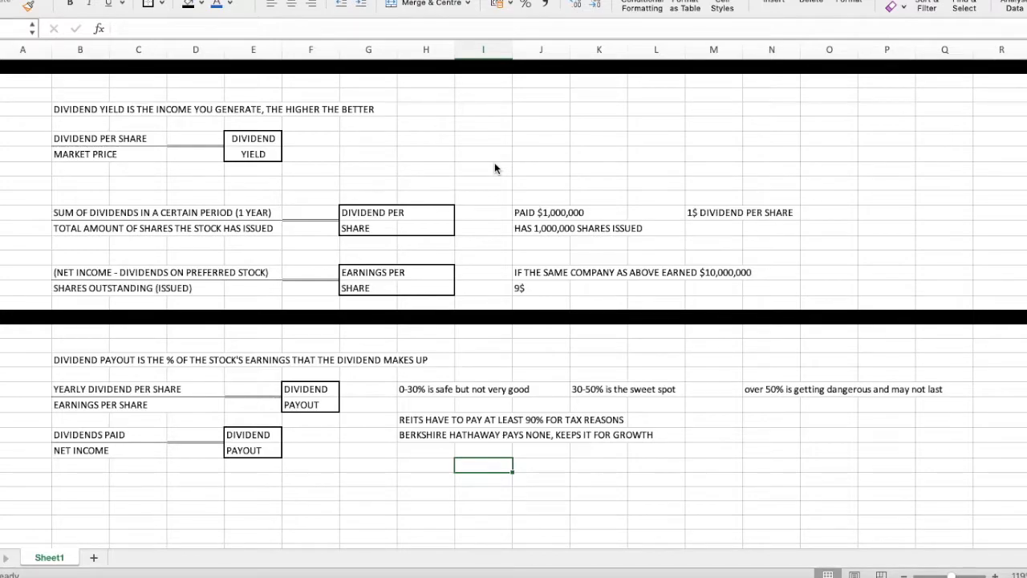
mouse_move(388, 170)
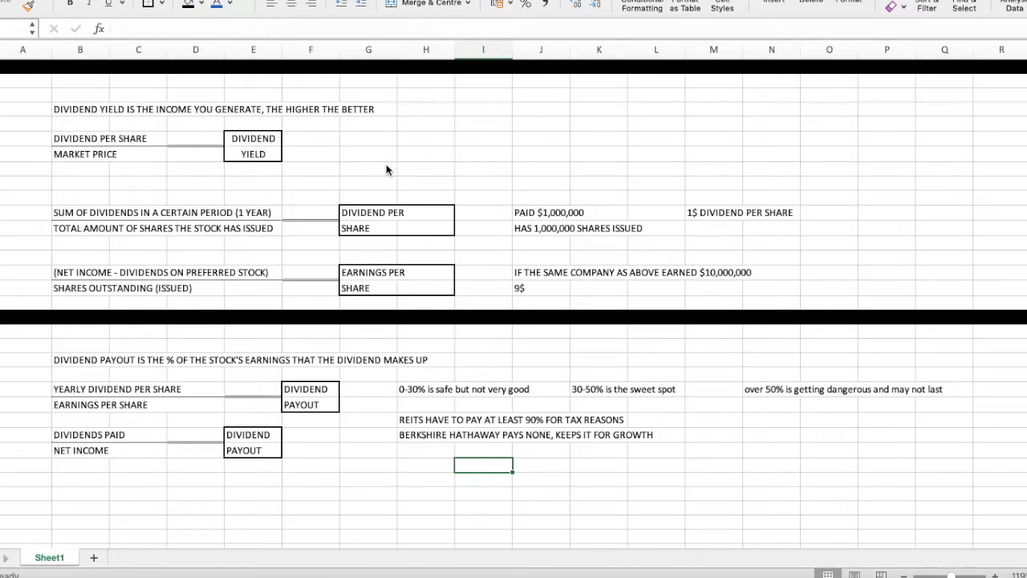
mouse_move(418, 222)
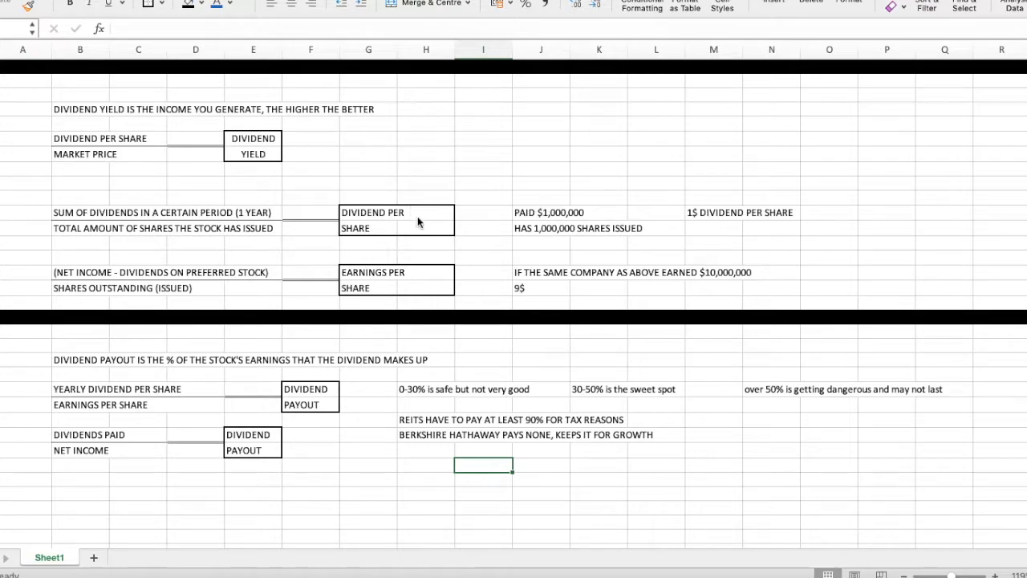
mouse_move(425, 282)
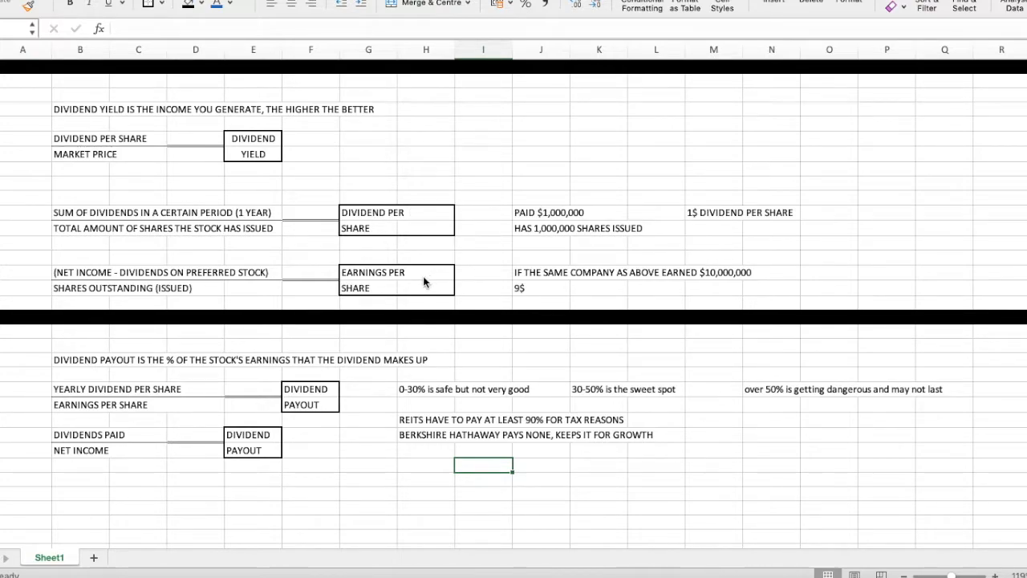
mouse_move(298, 454)
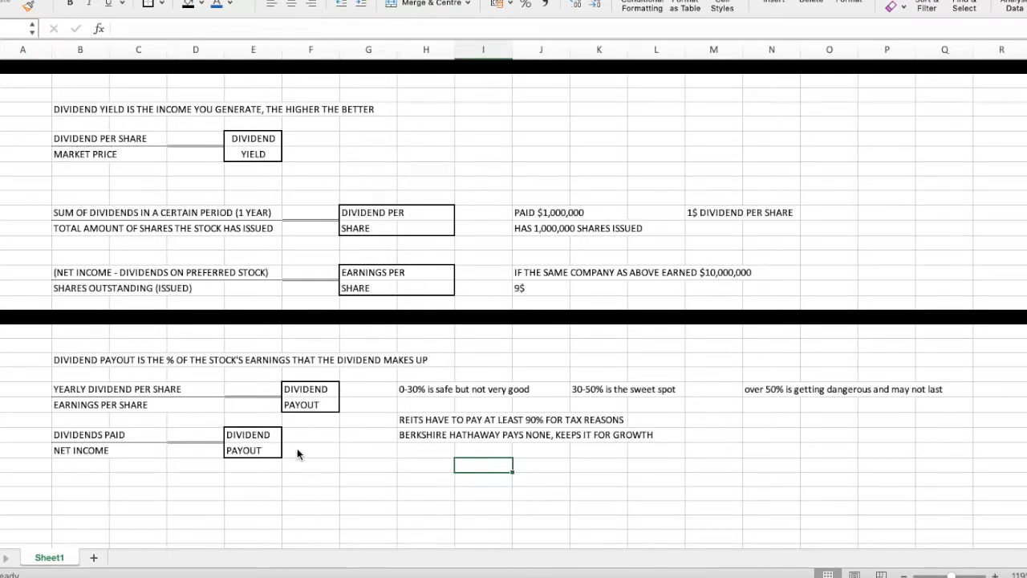
mouse_move(337, 414)
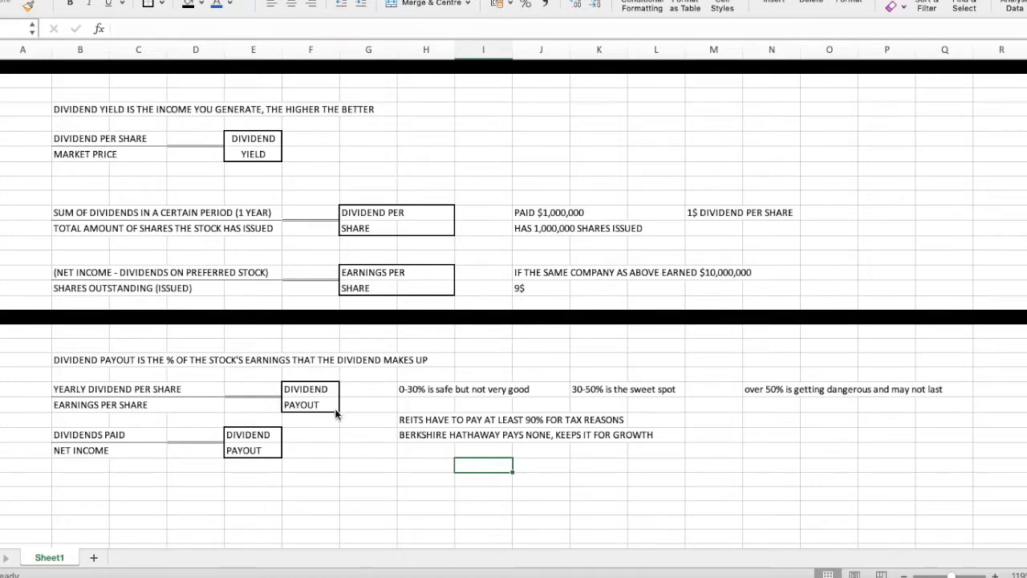
mouse_move(215, 397)
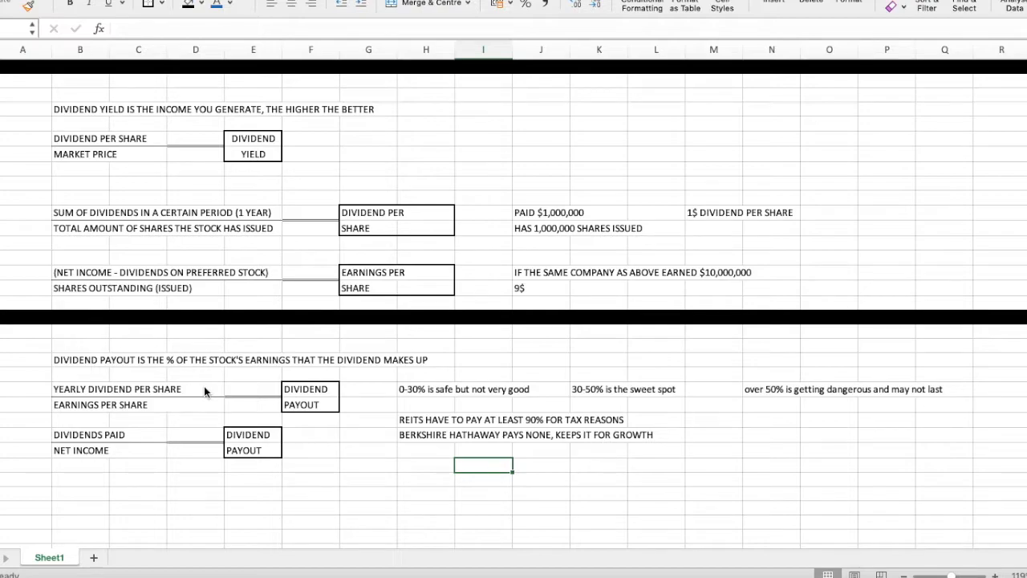
mouse_move(186, 411)
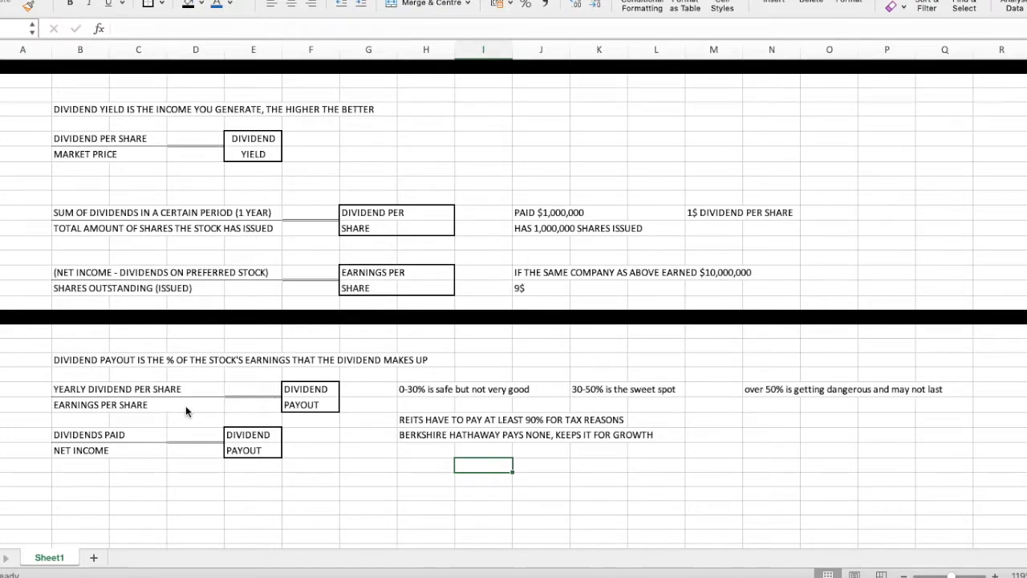
mouse_move(491, 218)
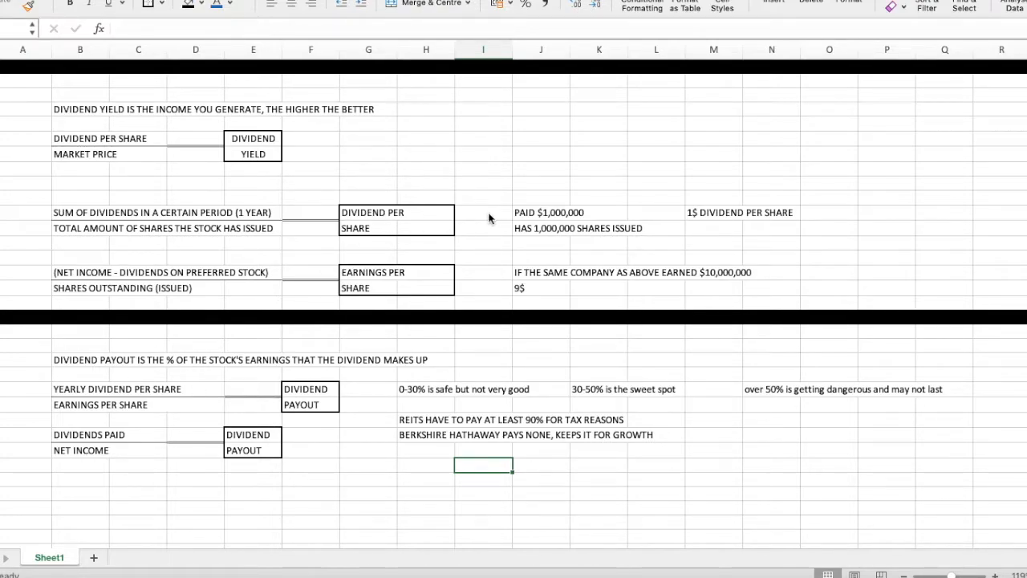
mouse_move(242, 188)
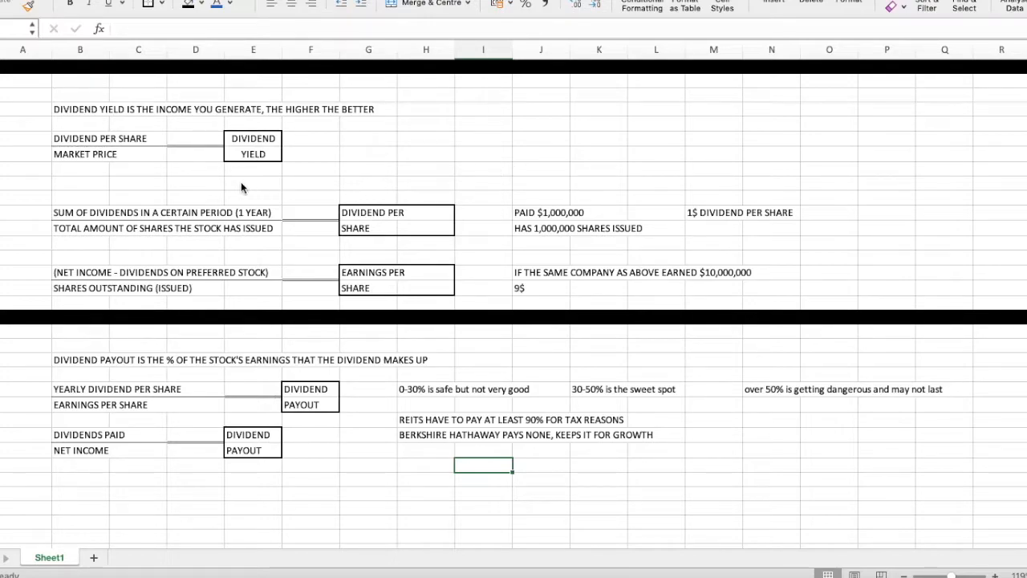
mouse_move(148, 129)
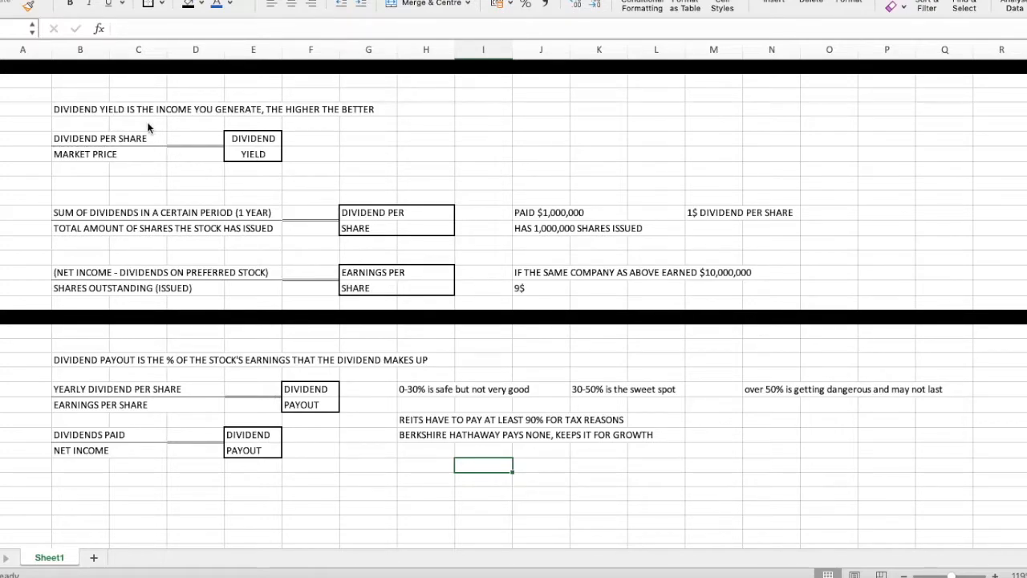
mouse_move(113, 373)
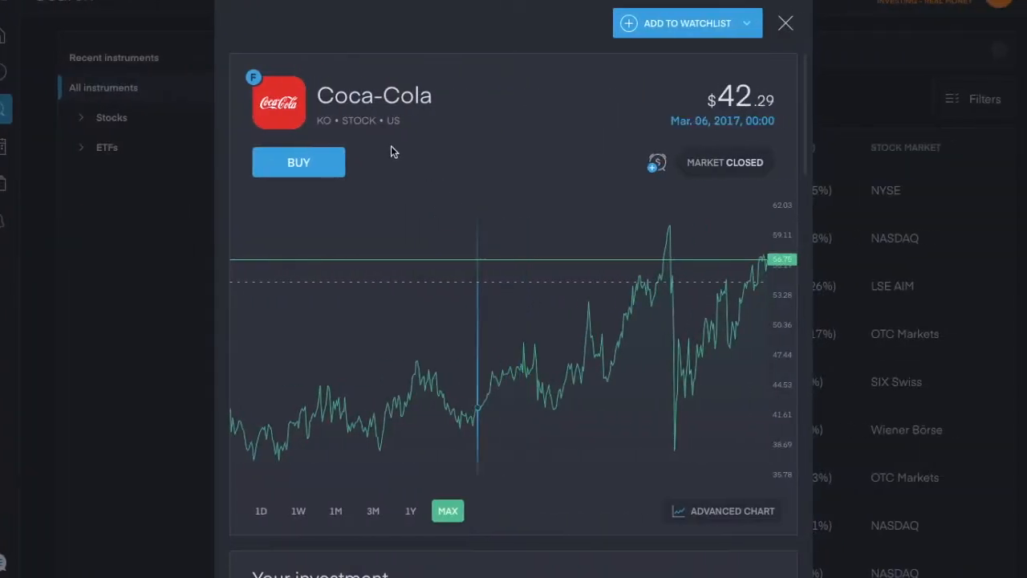
Step: Scroll the Coca-Cola panel down to the Key ratios section with EPS and 2.97% dividend yield
scroll("down", 3)
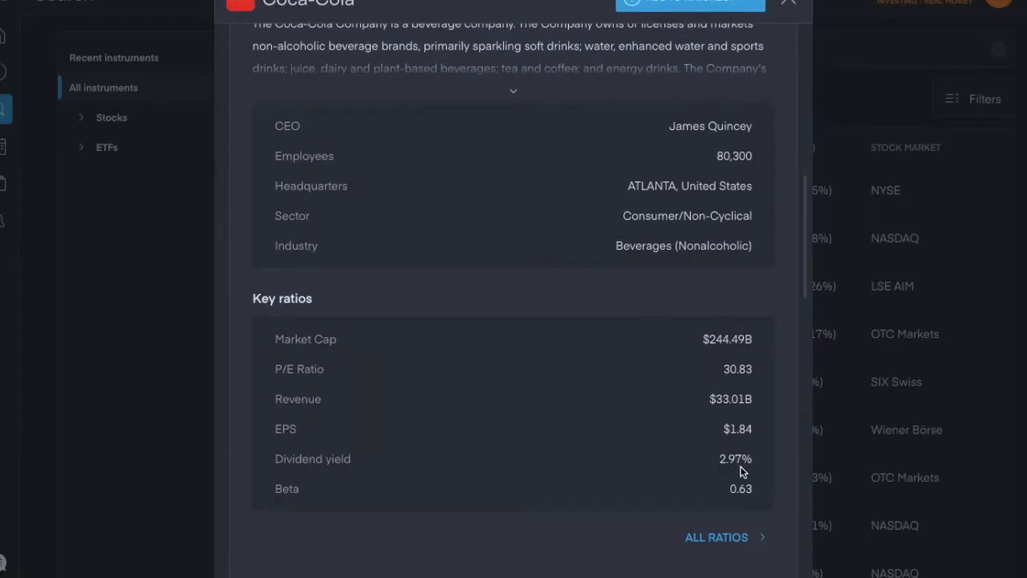
scroll("up", 3)
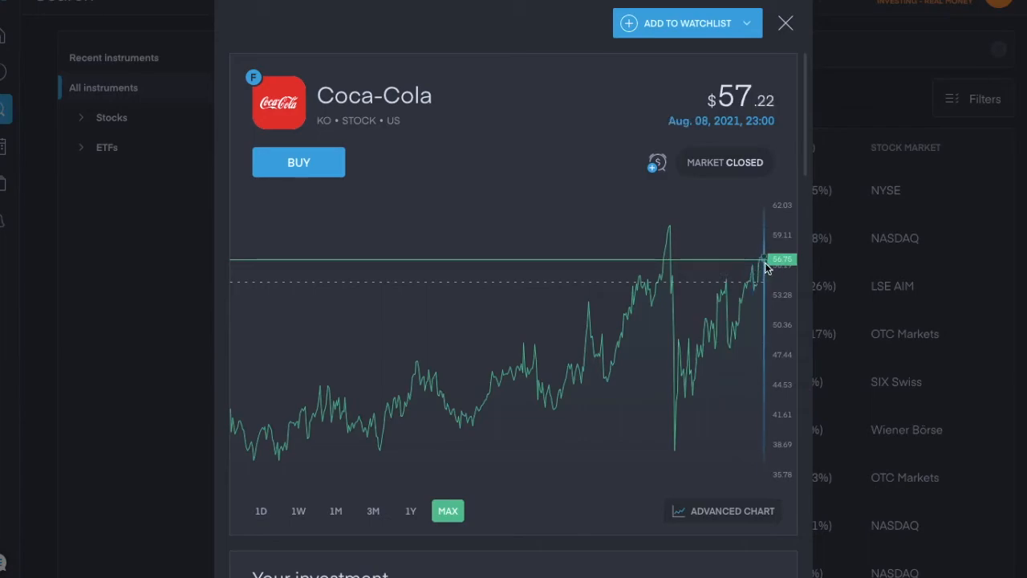
scroll("down", 3)
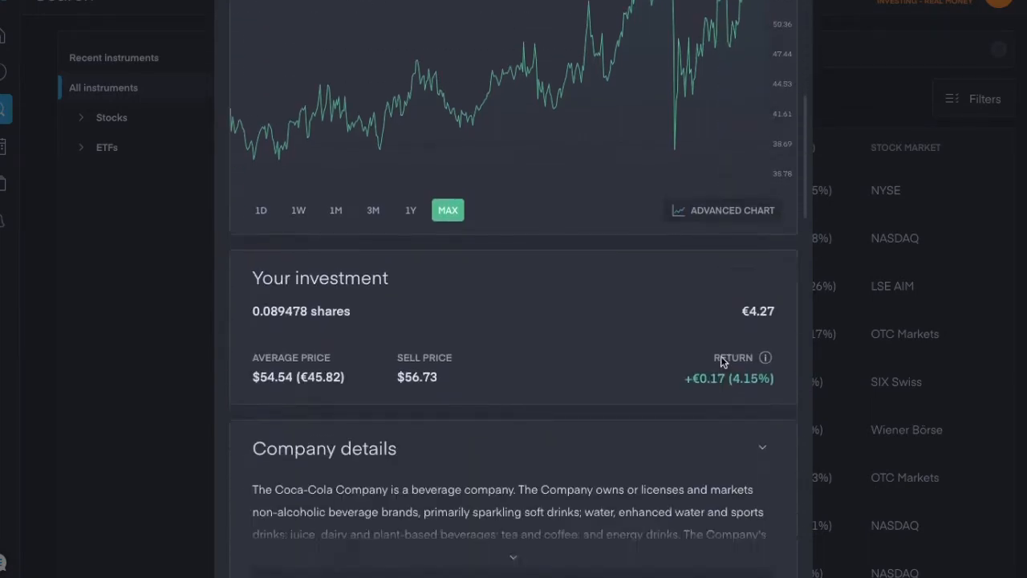
scroll("down", 3)
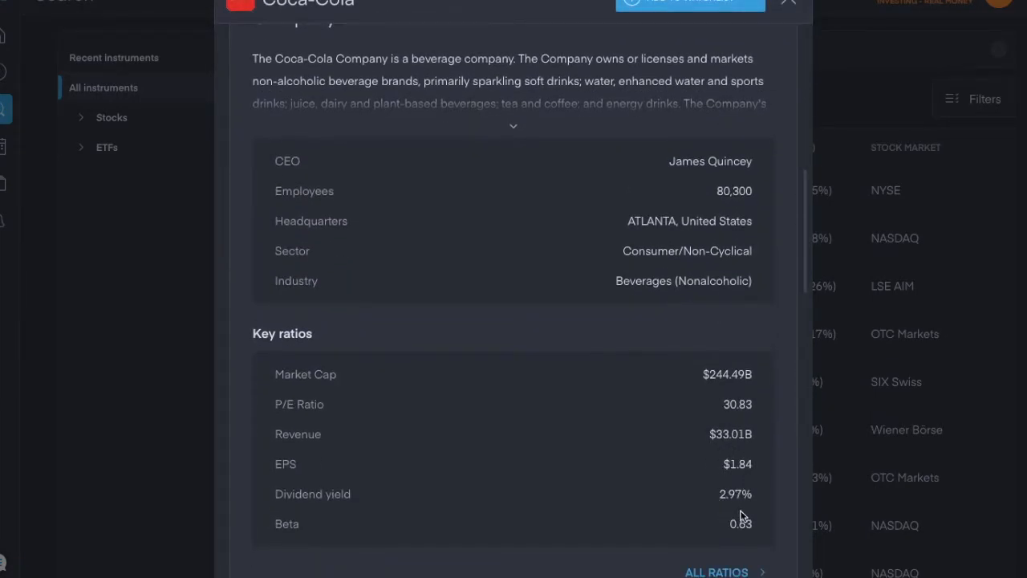
mouse_move(695, 501)
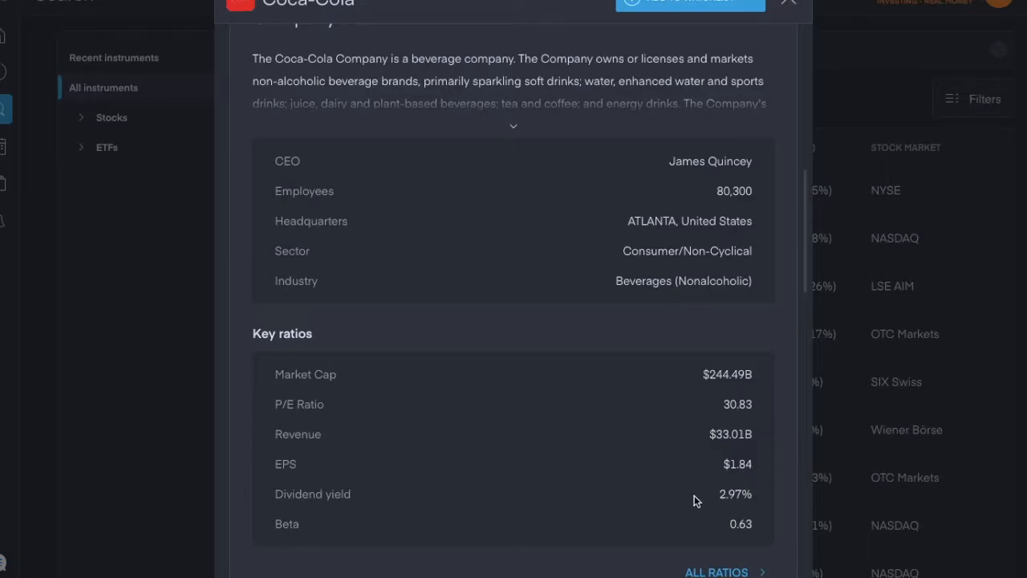
mouse_move(787, 6)
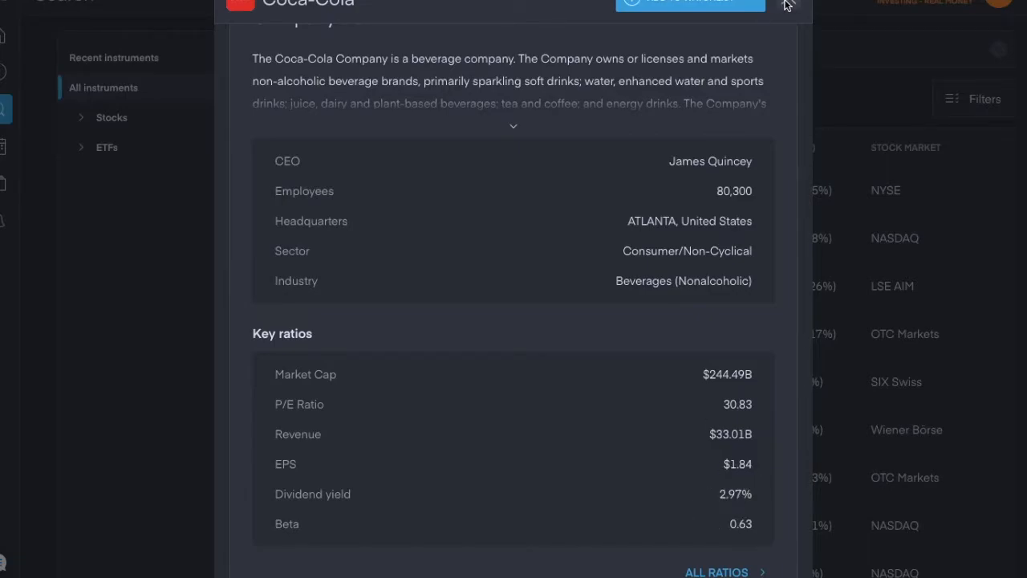
mouse_move(506, 208)
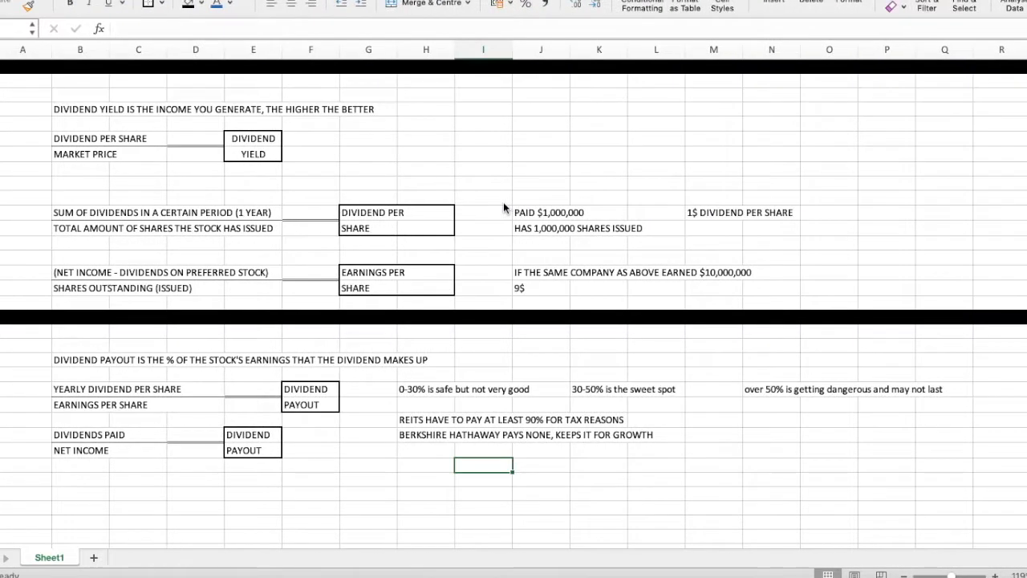
mouse_move(167, 138)
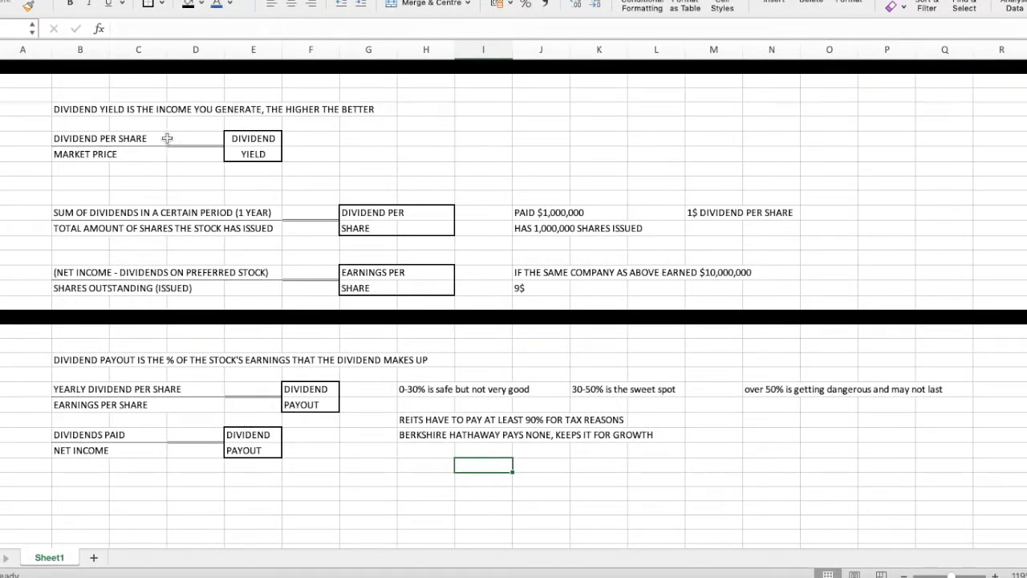
mouse_move(145, 156)
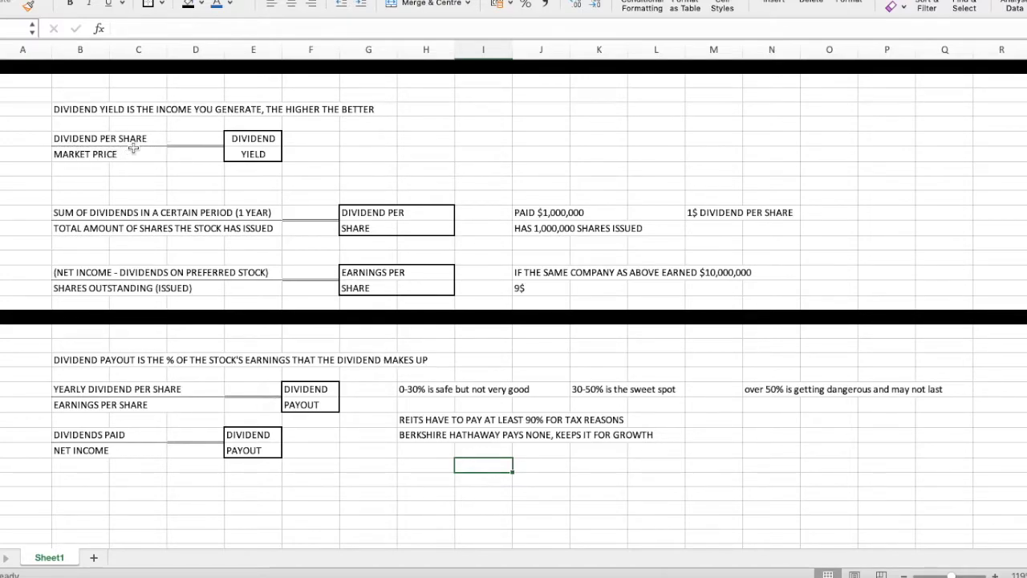
mouse_move(131, 123)
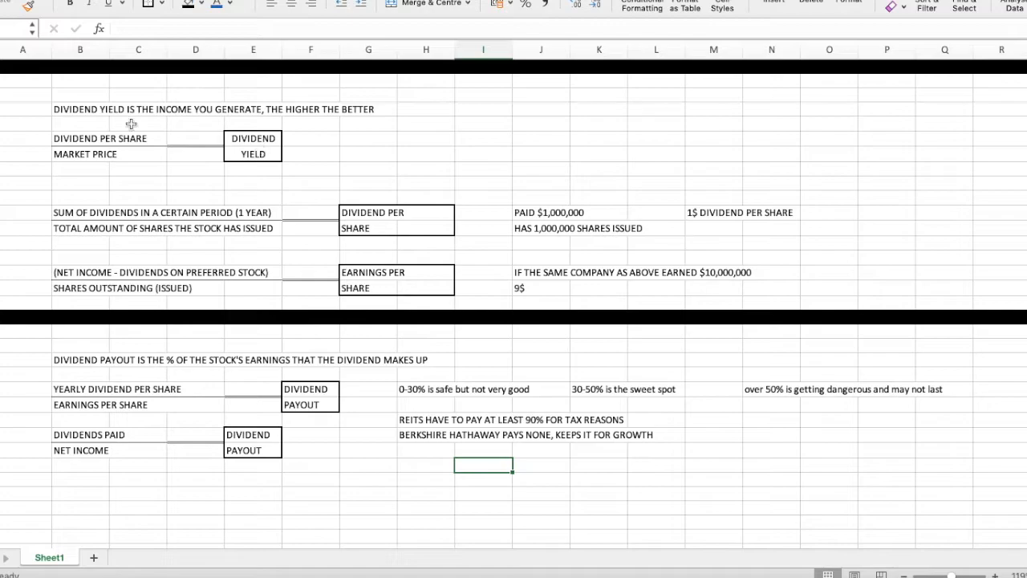
mouse_move(215, 115)
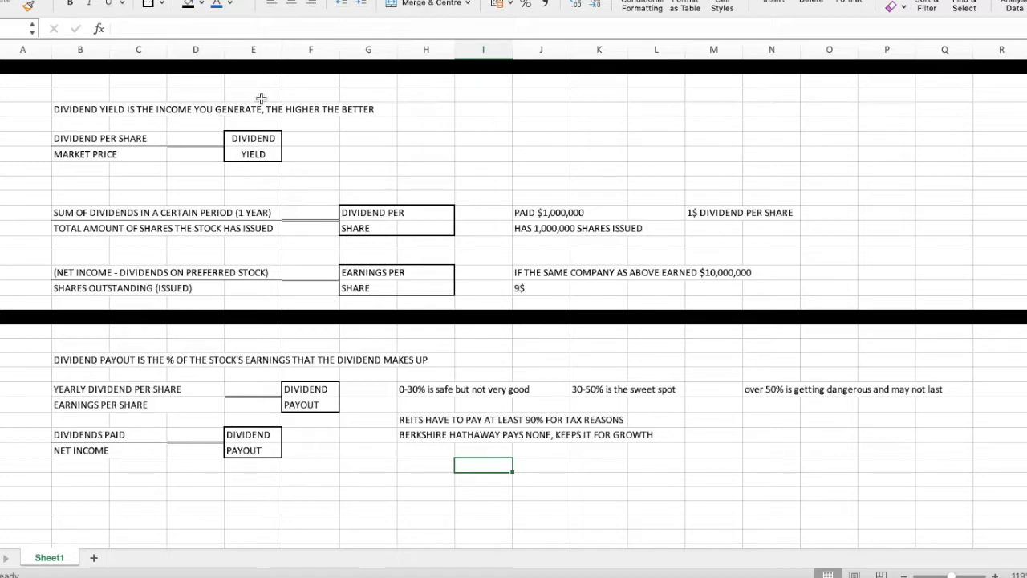
mouse_move(325, 98)
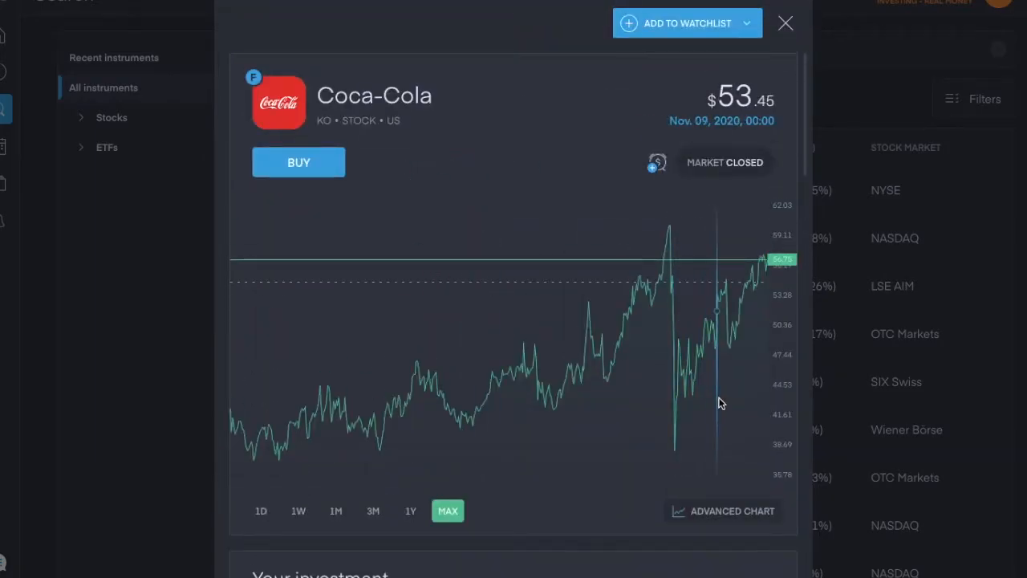
mouse_move(576, 244)
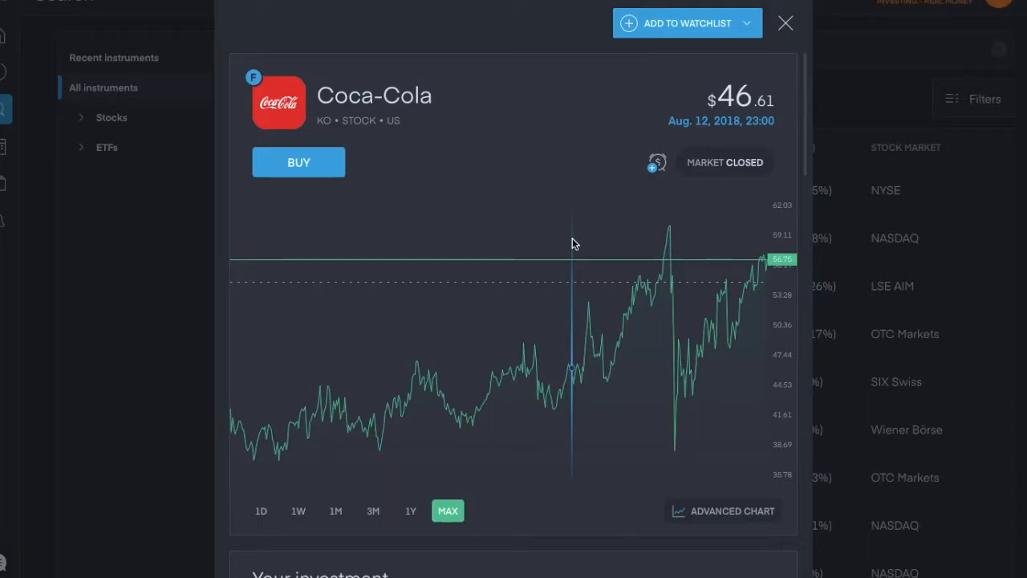
mouse_move(731, 353)
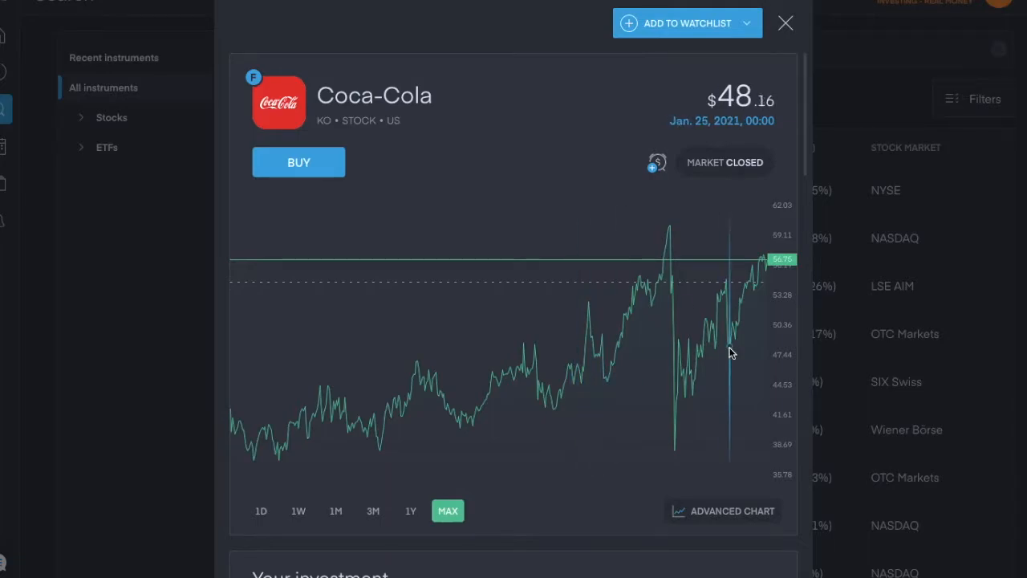
mouse_move(677, 395)
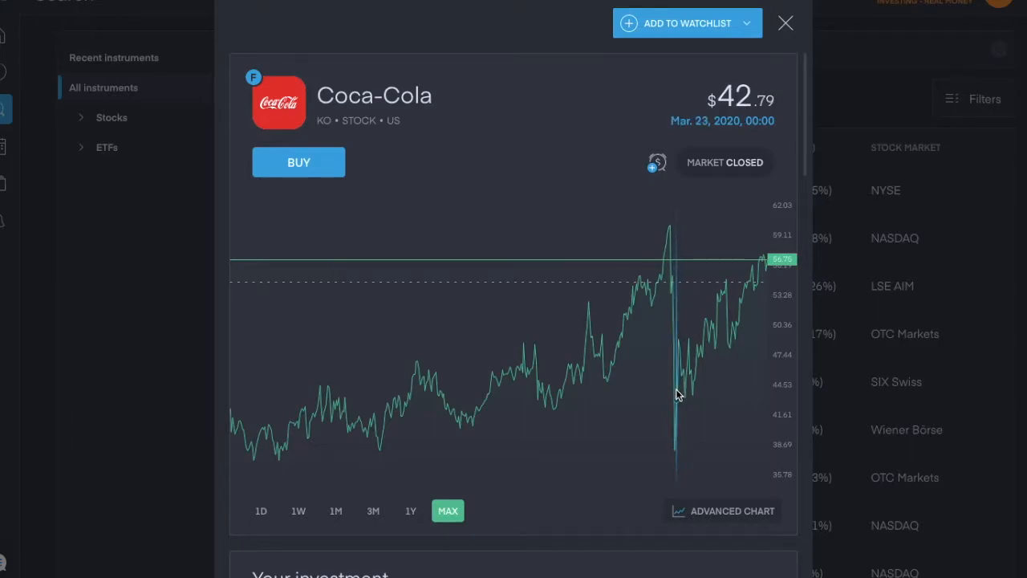
mouse_move(719, 385)
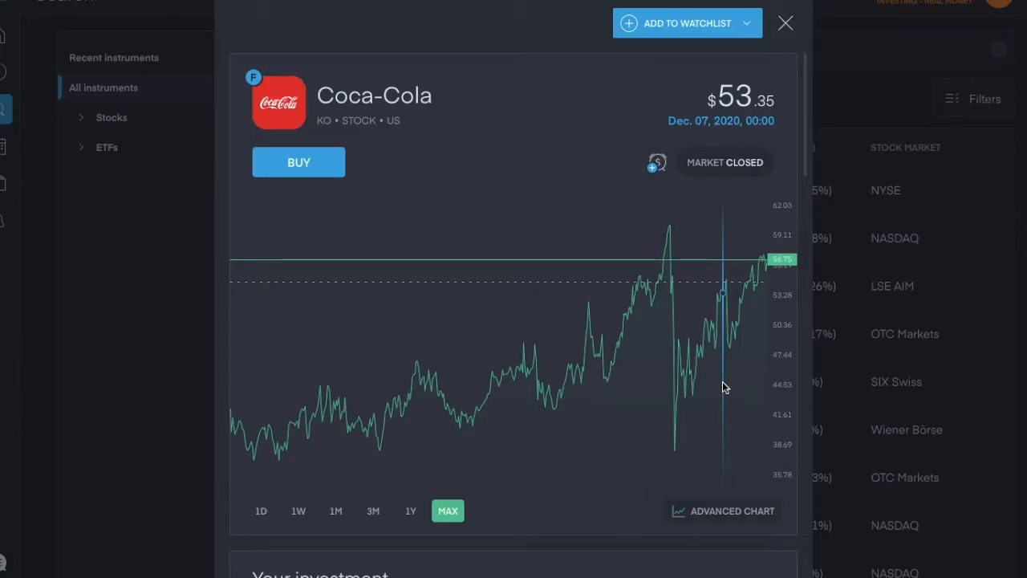
mouse_move(671, 411)
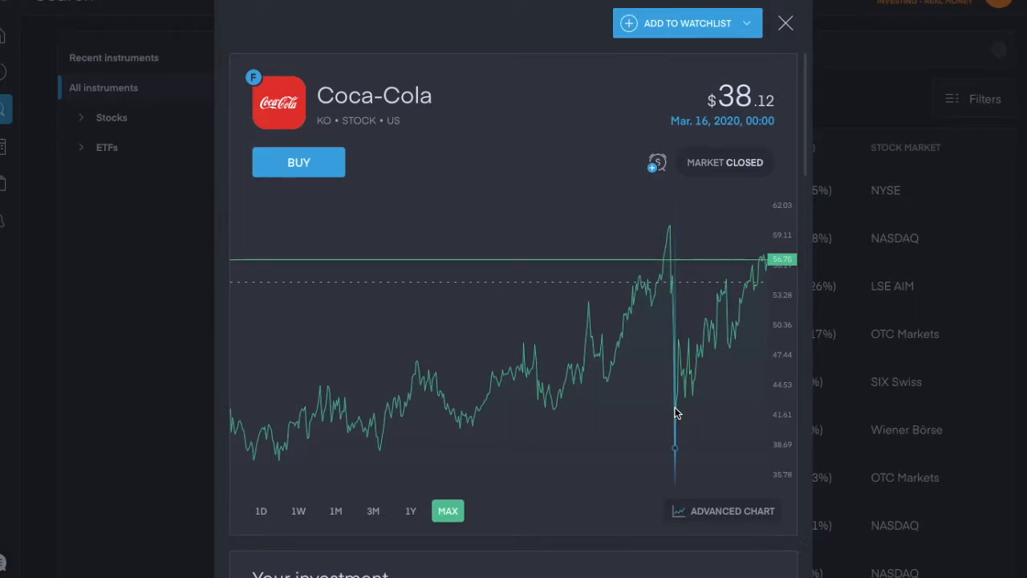
mouse_move(755, 385)
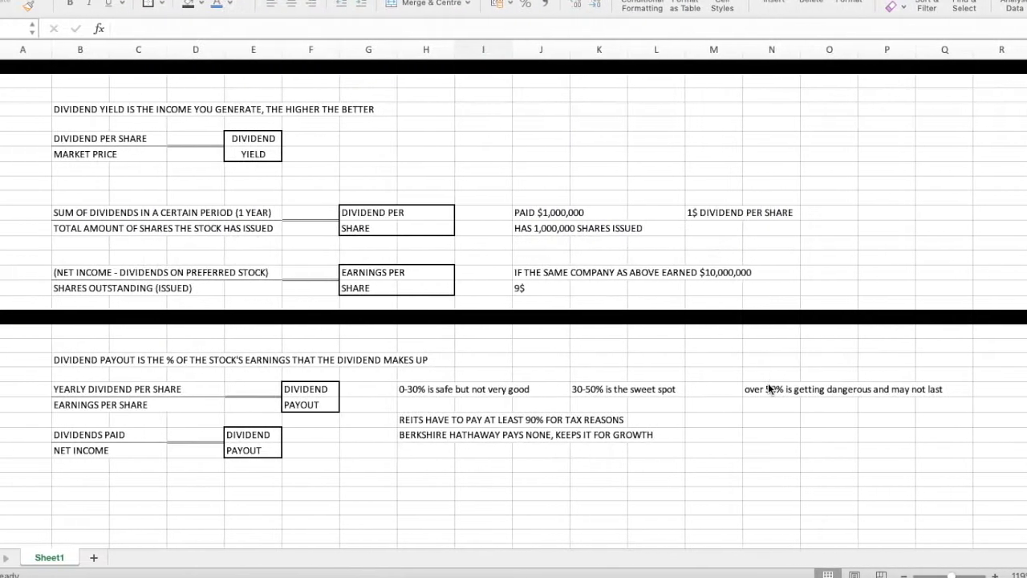
left_click(484, 465)
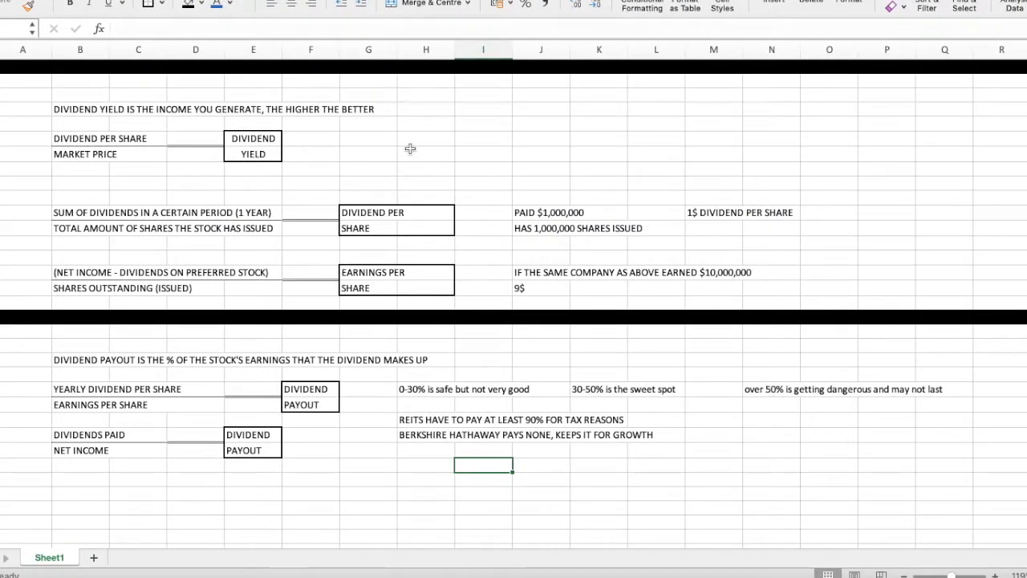
mouse_move(411, 228)
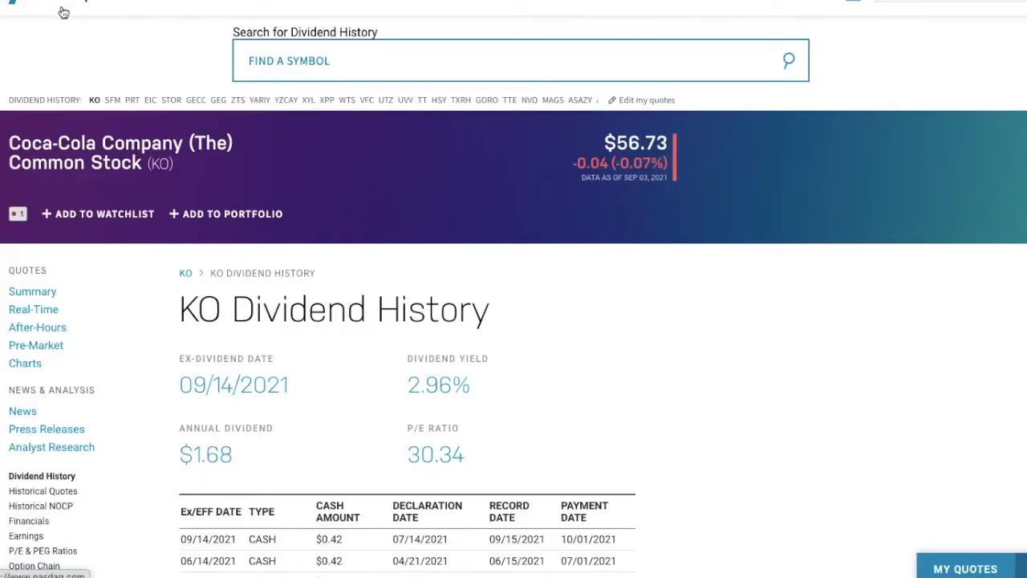
Step: Scroll the KO Dividend History page to the table of ex-dividend dates and cash amounts
scroll("down", 3)
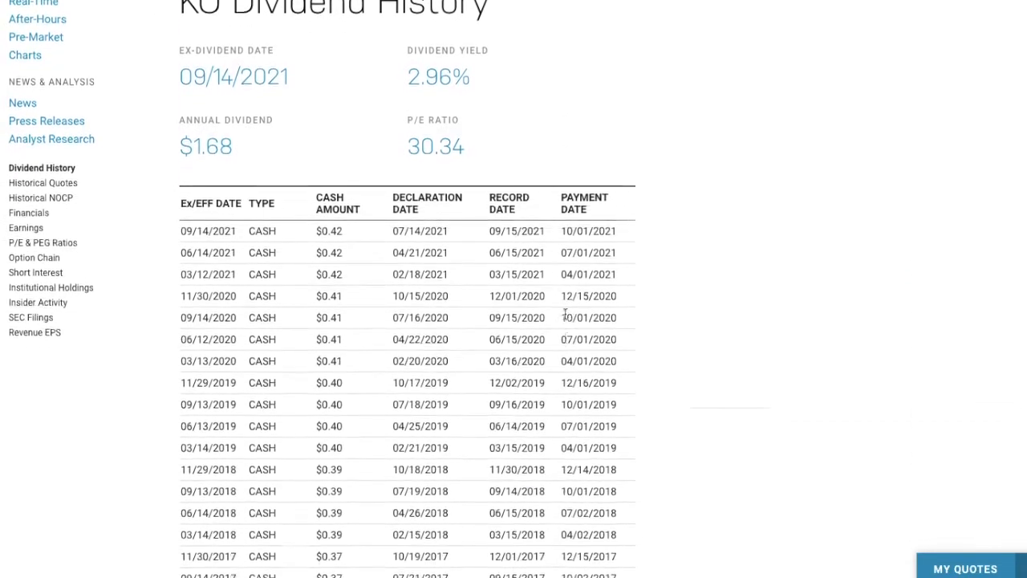
scroll("up", 3)
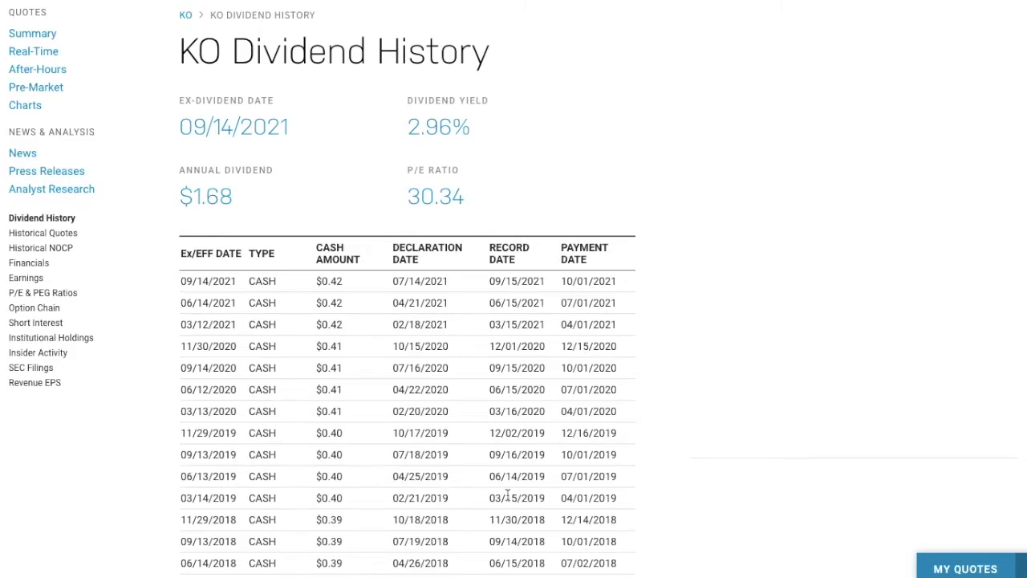
scroll("down", 3)
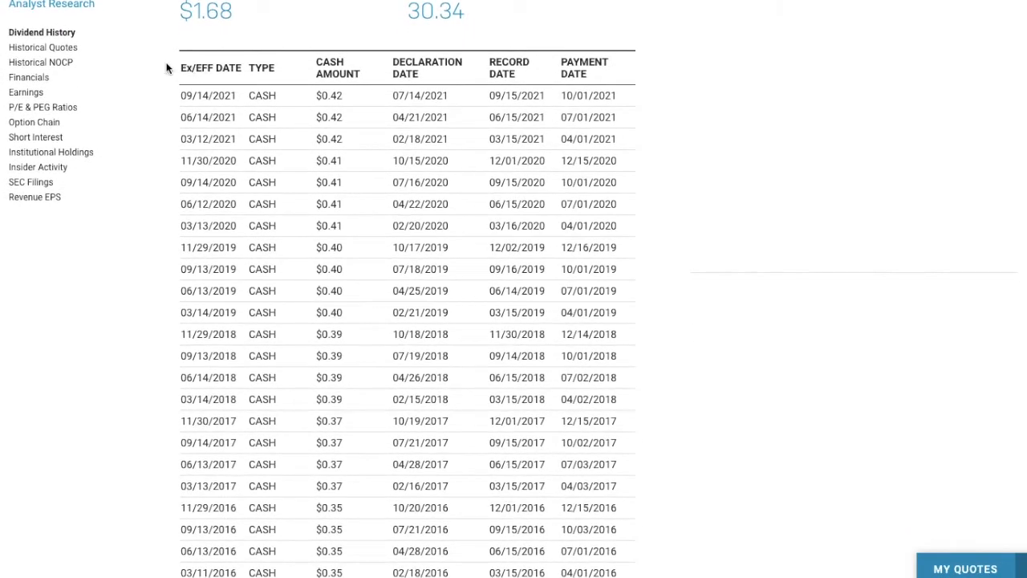
mouse_move(191, 118)
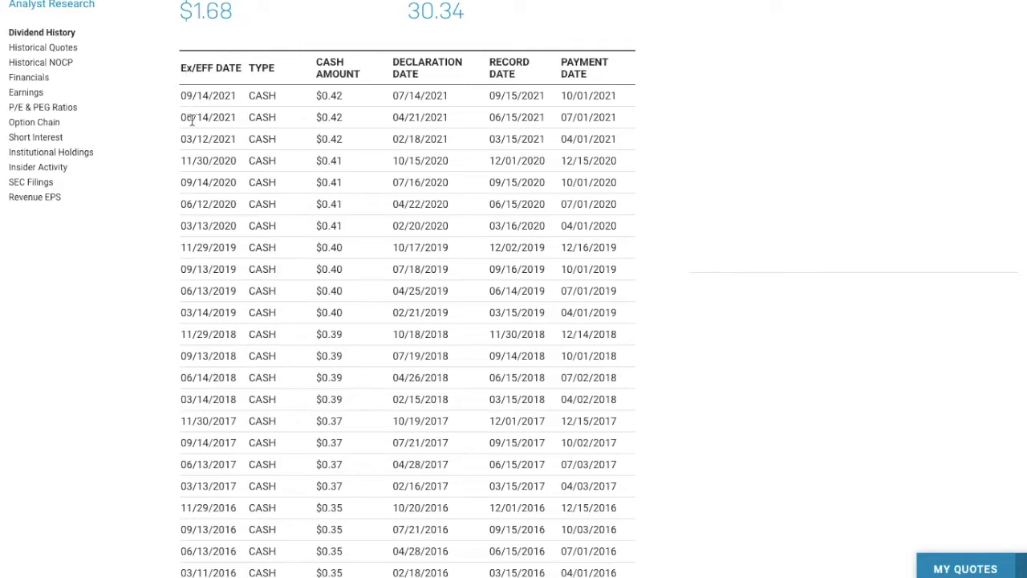
mouse_move(191, 106)
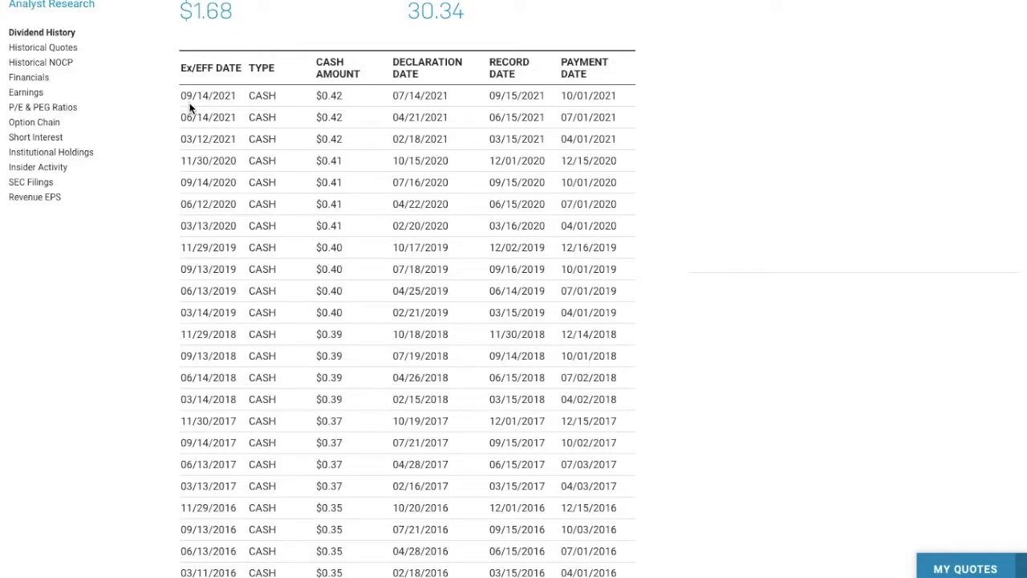
mouse_move(337, 110)
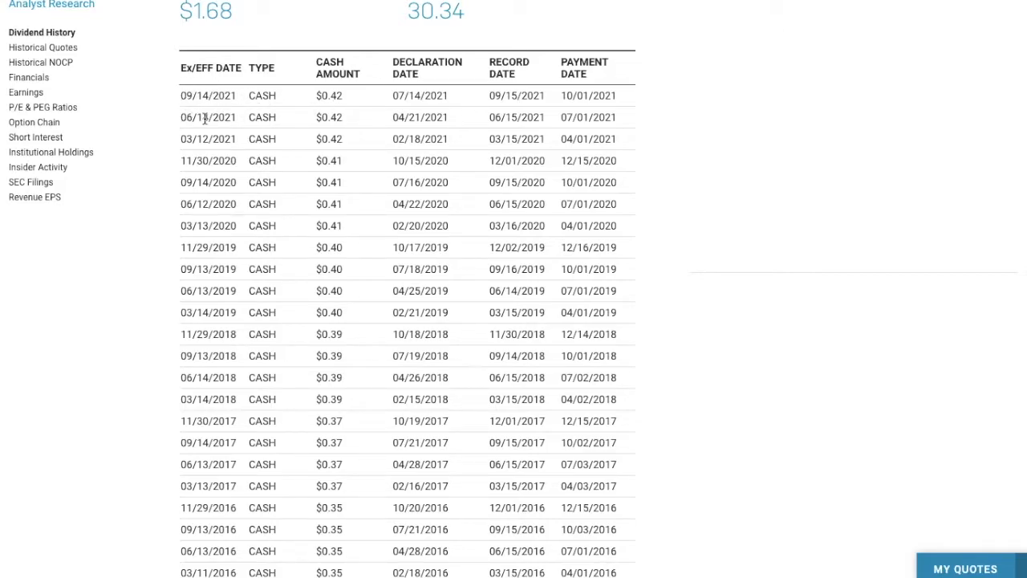
mouse_move(190, 106)
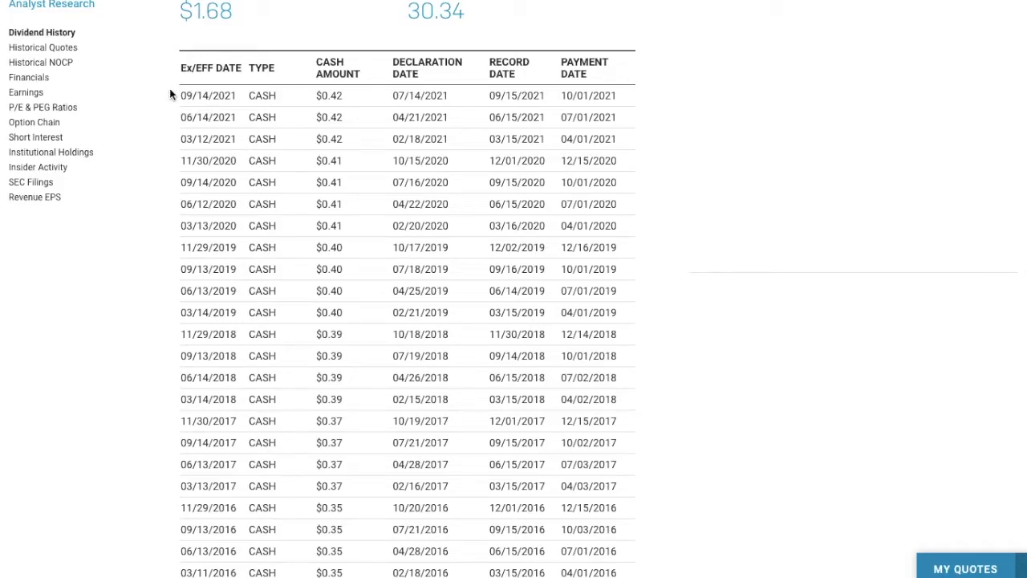
mouse_move(215, 106)
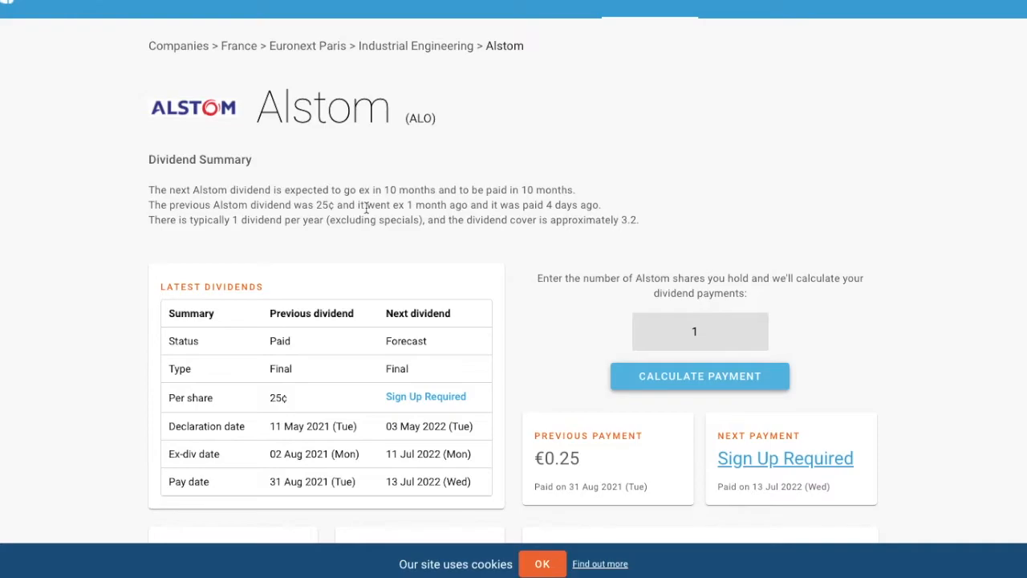
mouse_move(68, 26)
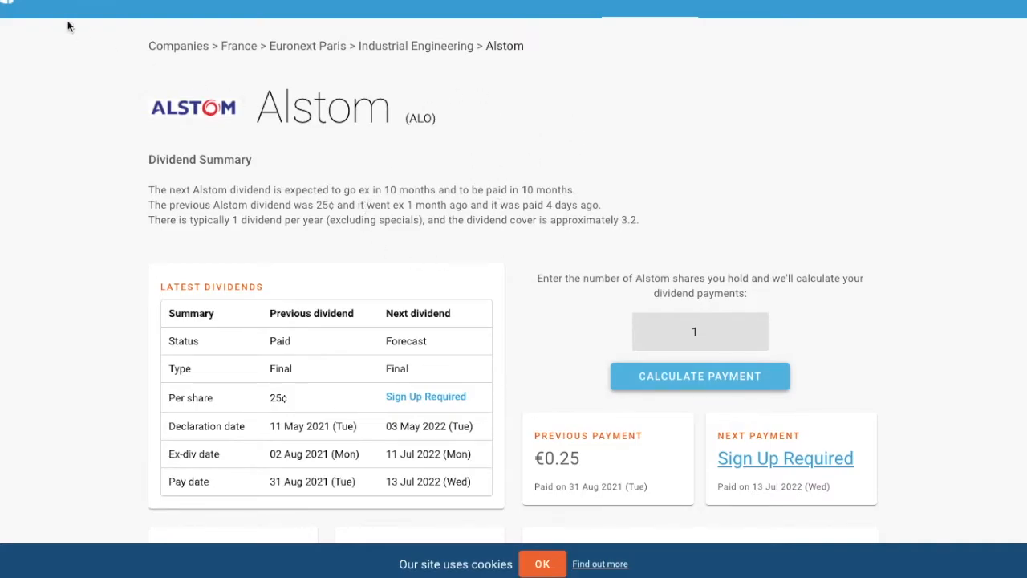
mouse_move(596, 196)
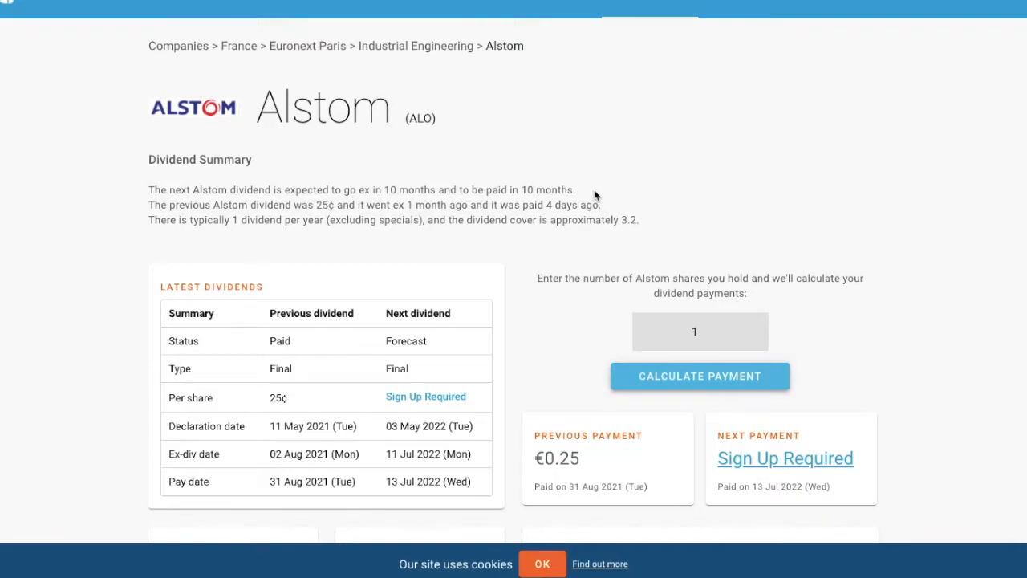
mouse_move(677, 405)
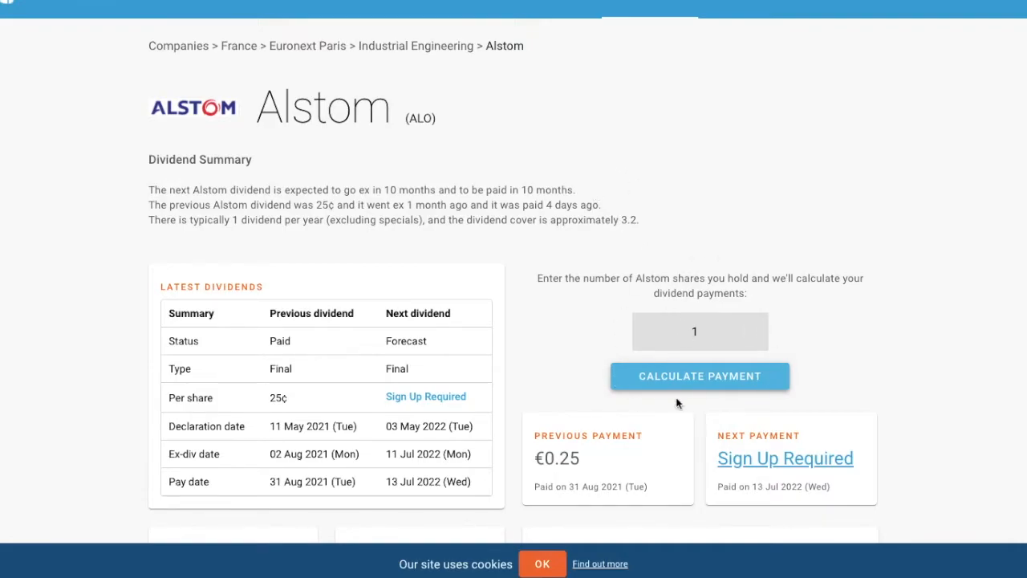
mouse_move(535, 363)
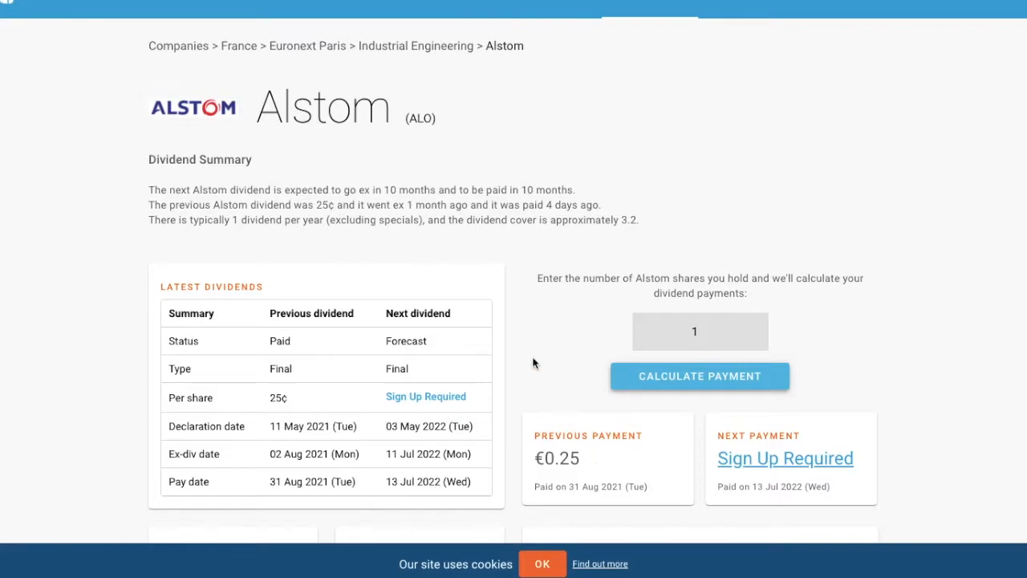
mouse_move(279, 103)
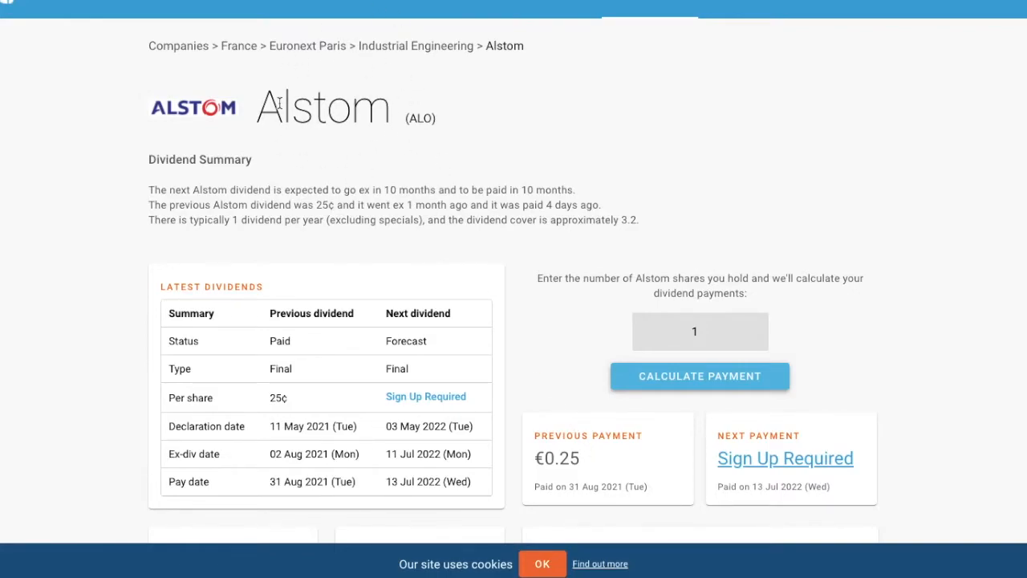
mouse_move(359, 154)
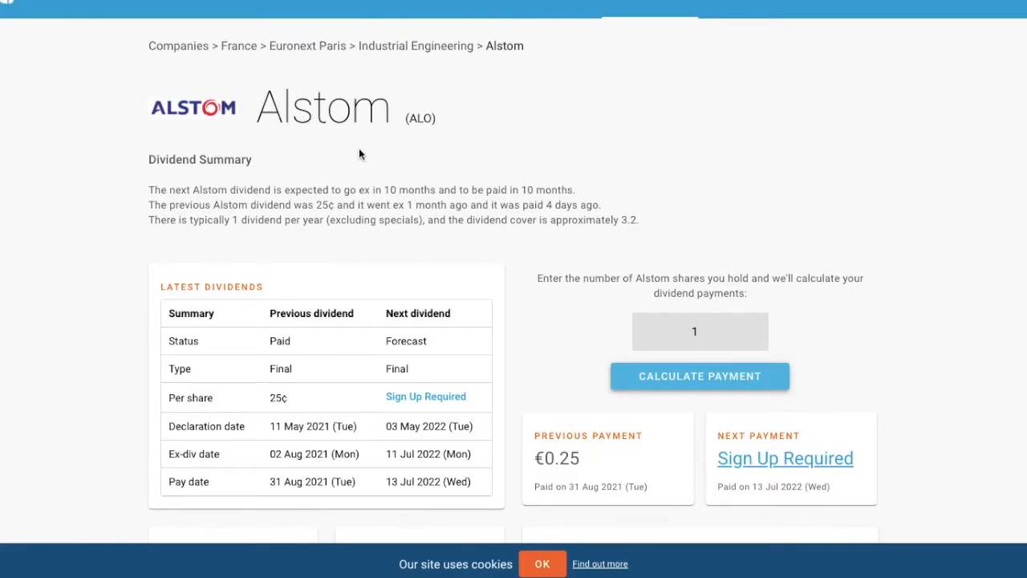
mouse_move(337, 141)
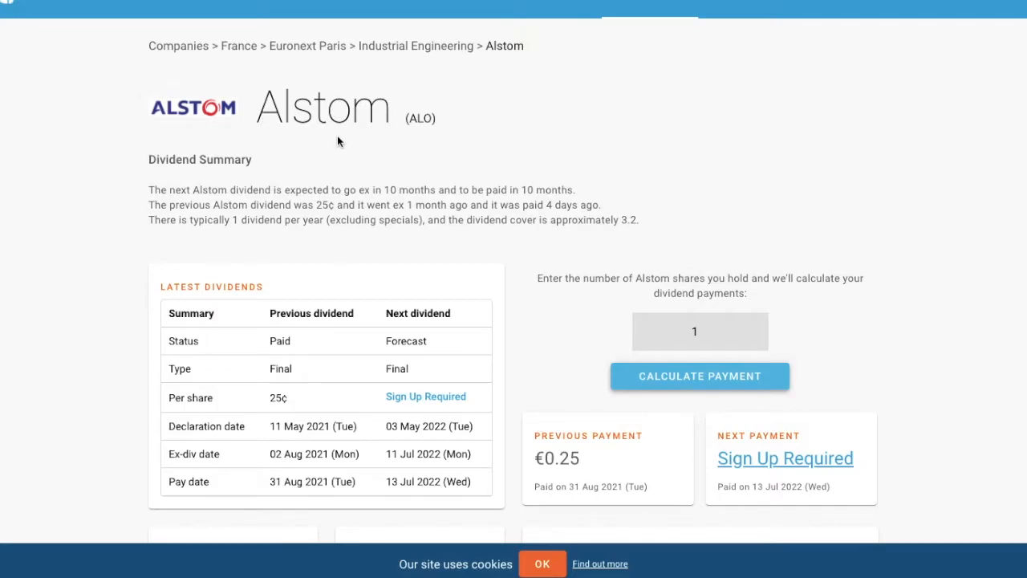
mouse_move(304, 371)
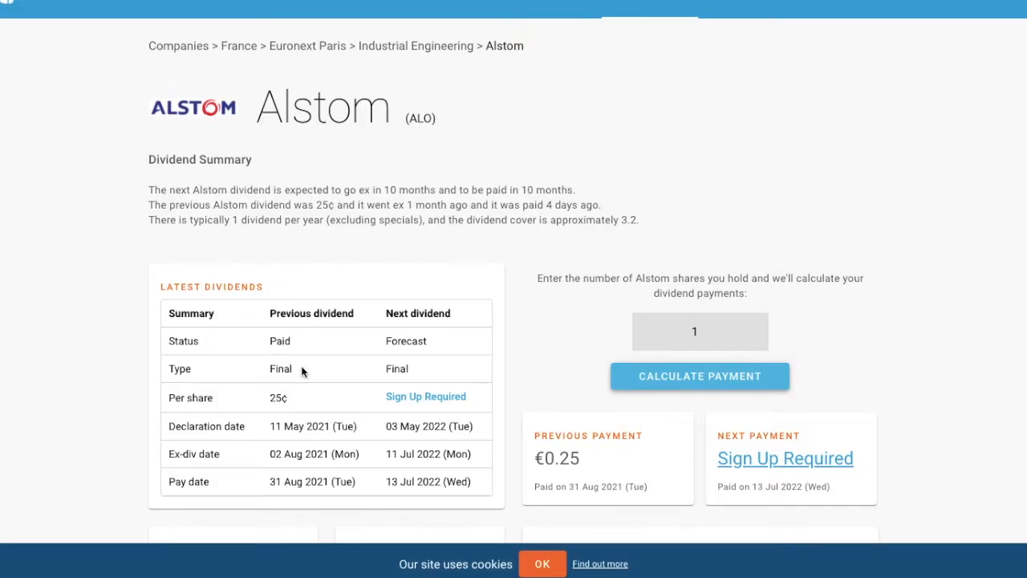
mouse_move(292, 393)
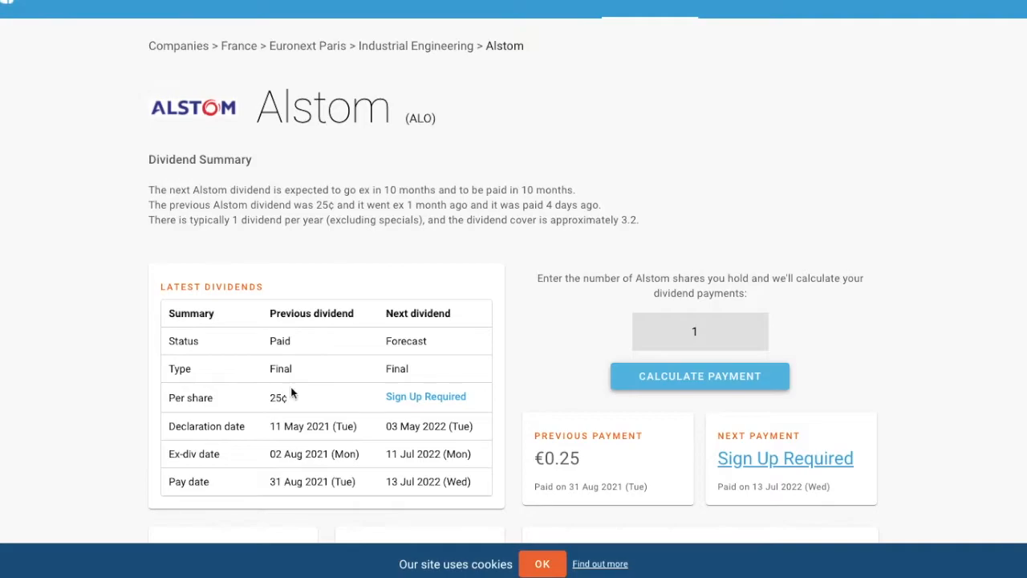
mouse_move(268, 369)
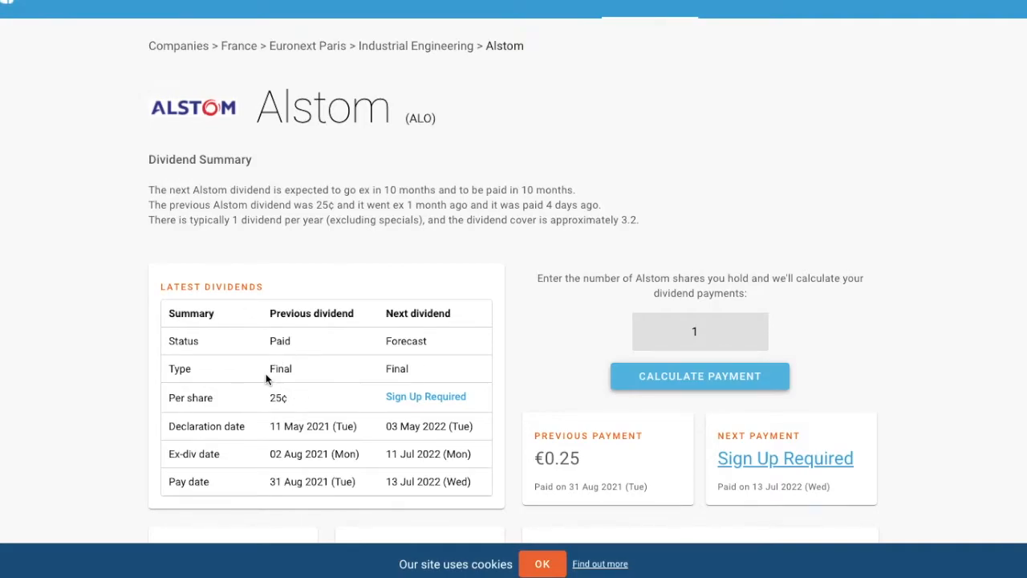
mouse_move(611, 426)
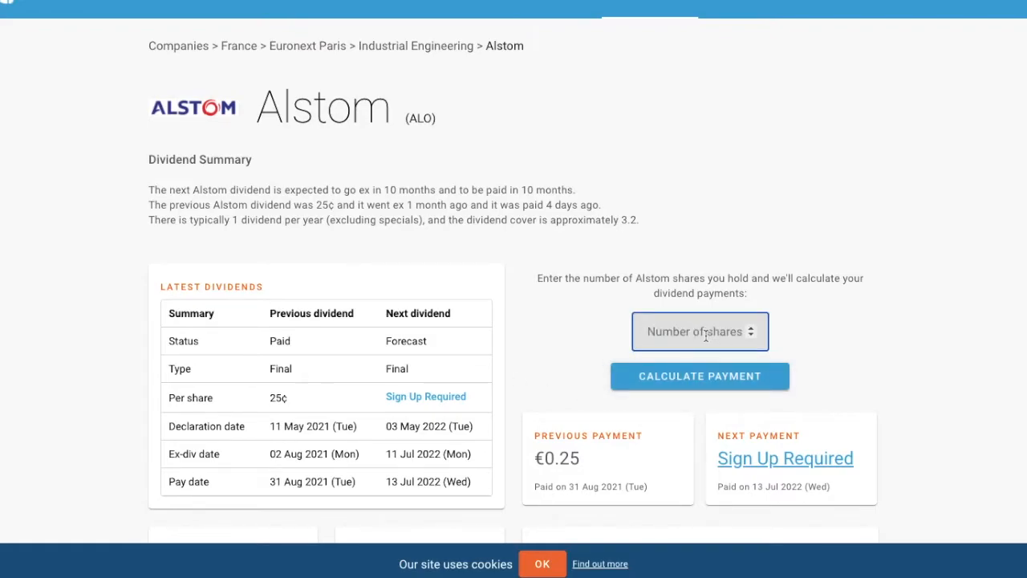
Step: Calculate the Alstom dividend payment for 30 shares, giving a previous payment of €7.50
type("30")
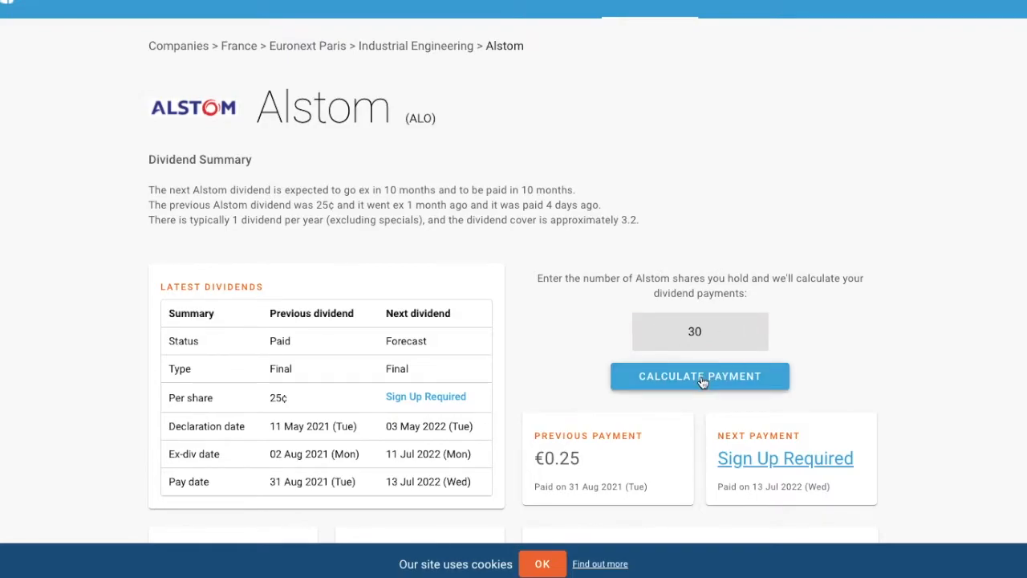
left_click(700, 376)
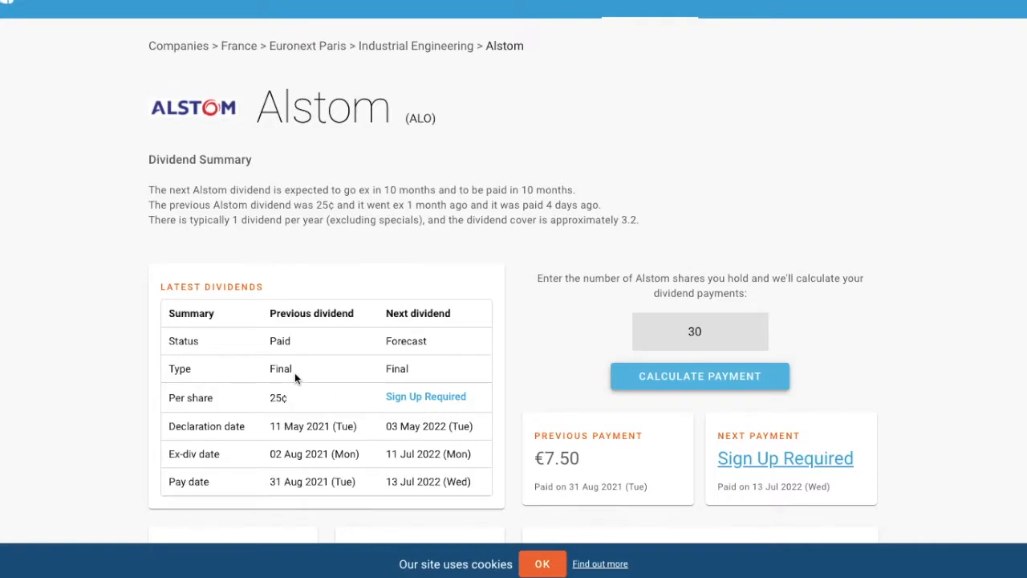
mouse_move(308, 308)
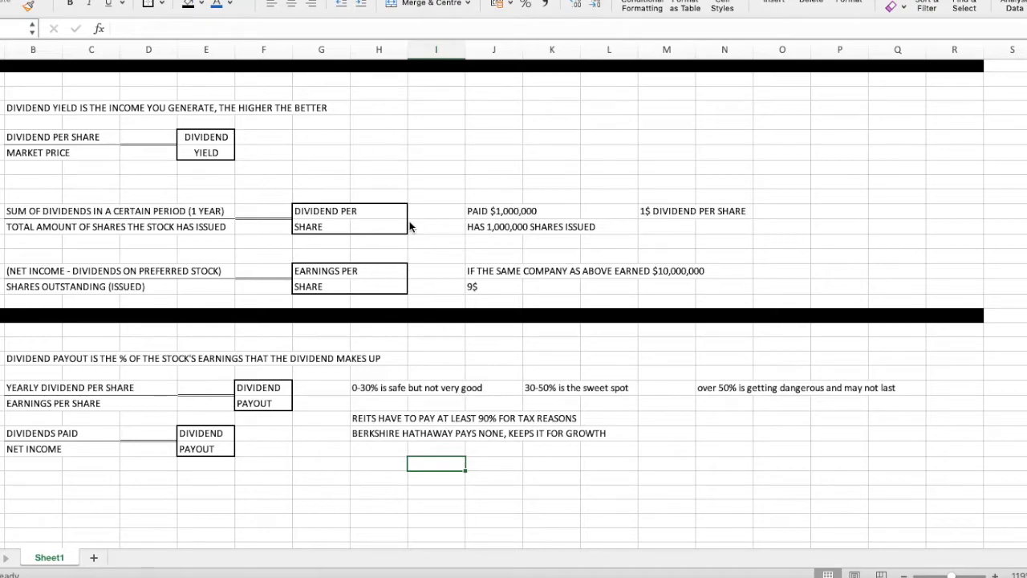
mouse_move(561, 210)
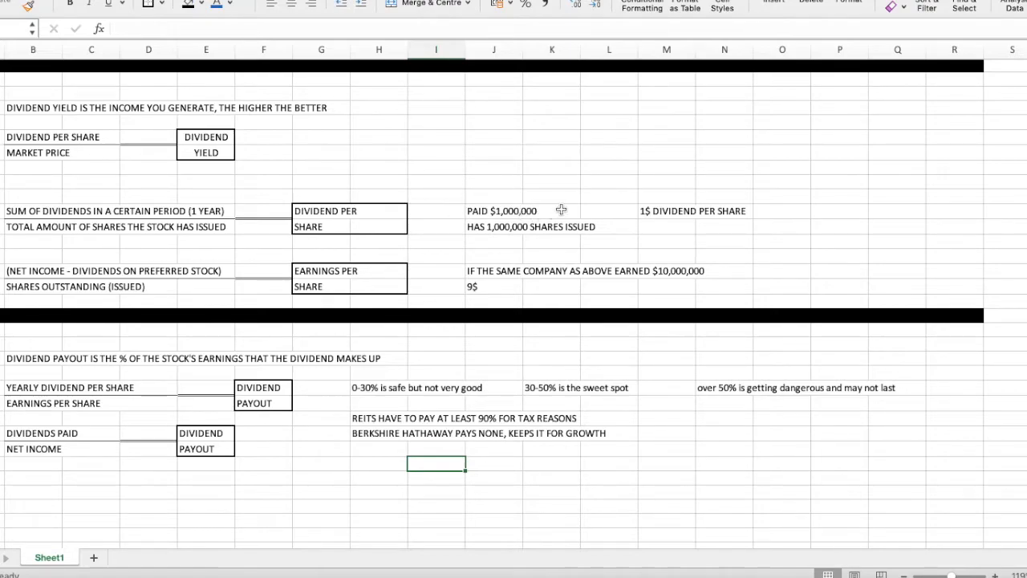
mouse_move(546, 207)
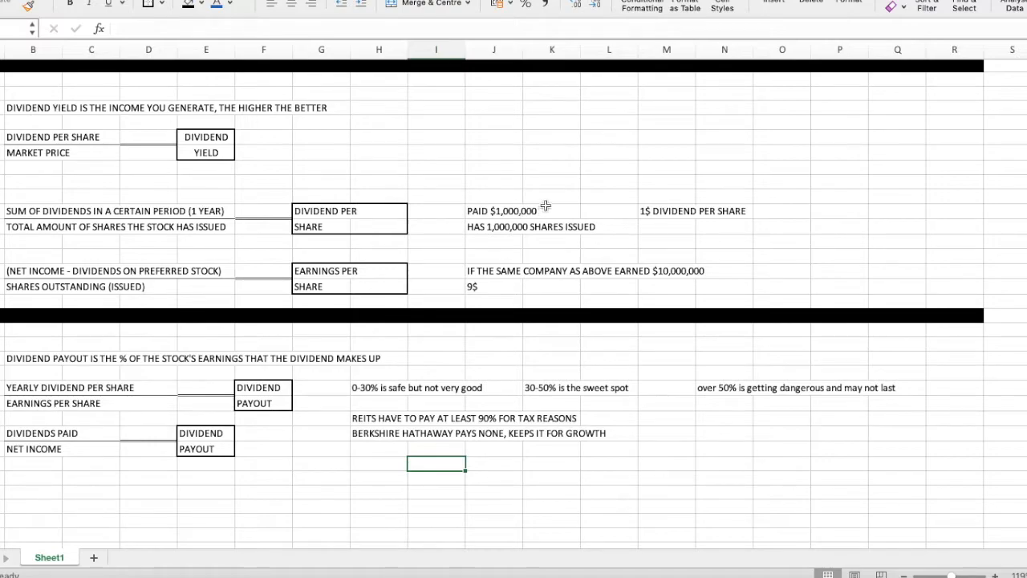
mouse_move(466, 210)
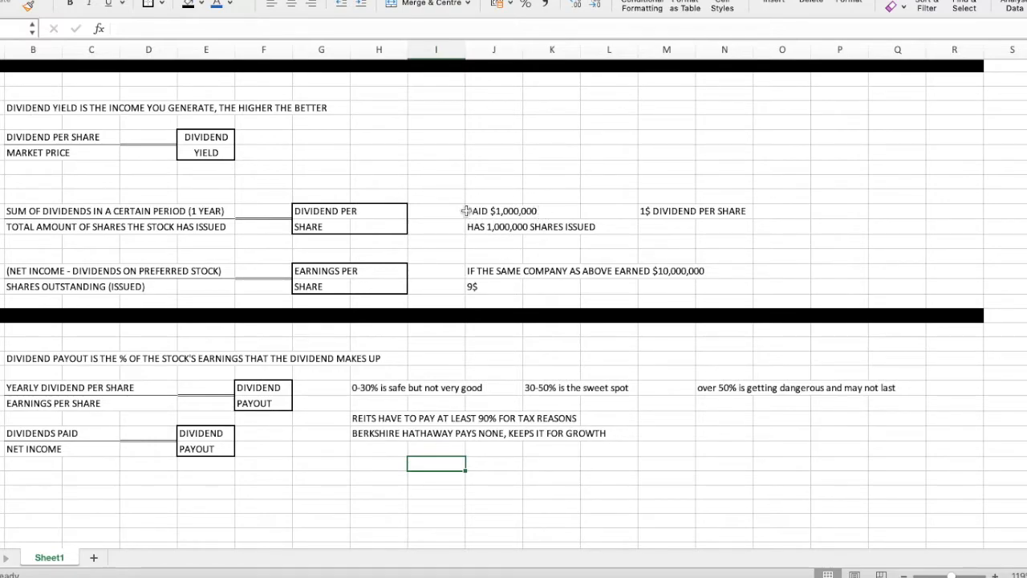
mouse_move(13, 221)
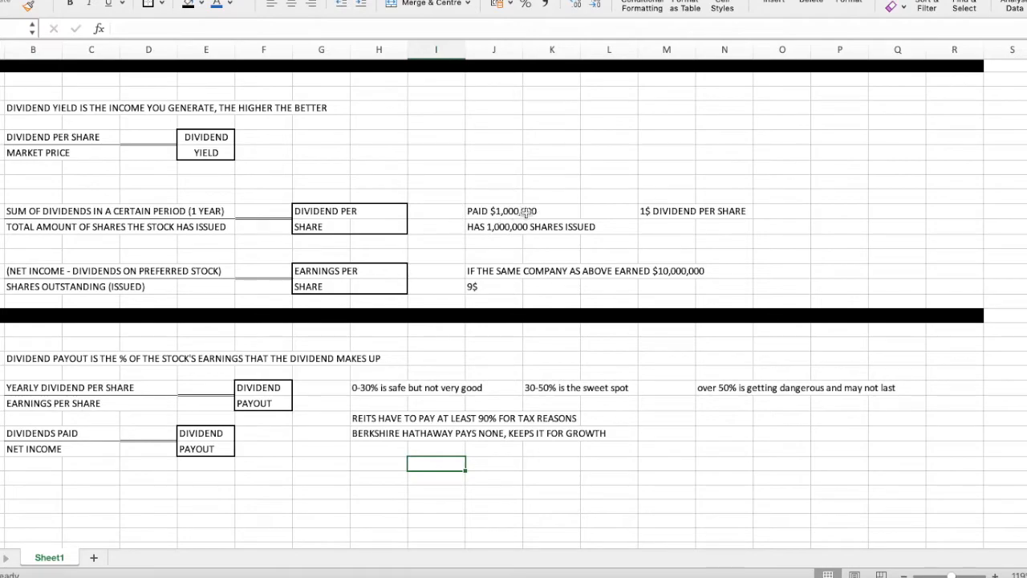
mouse_move(151, 238)
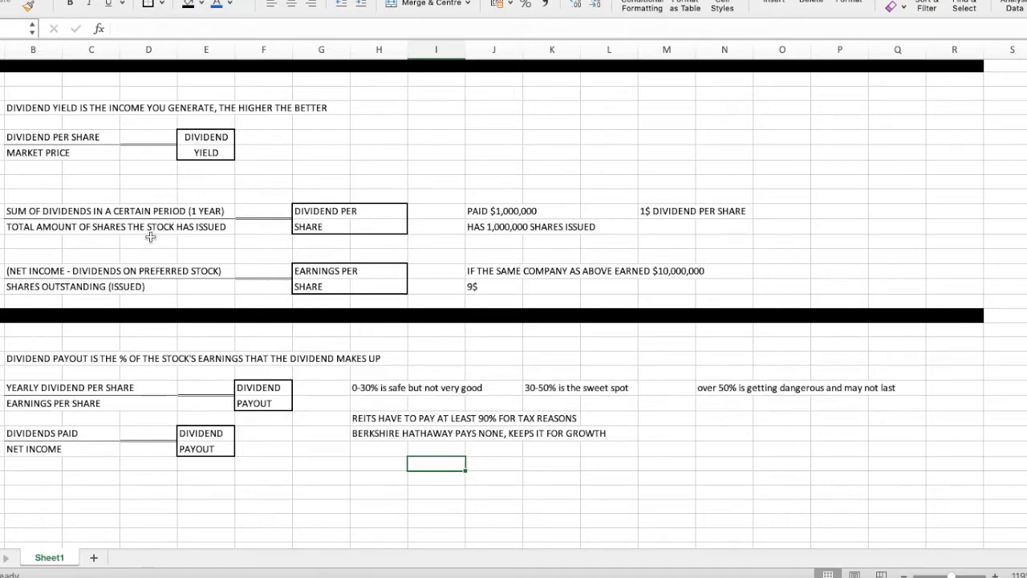
mouse_move(492, 202)
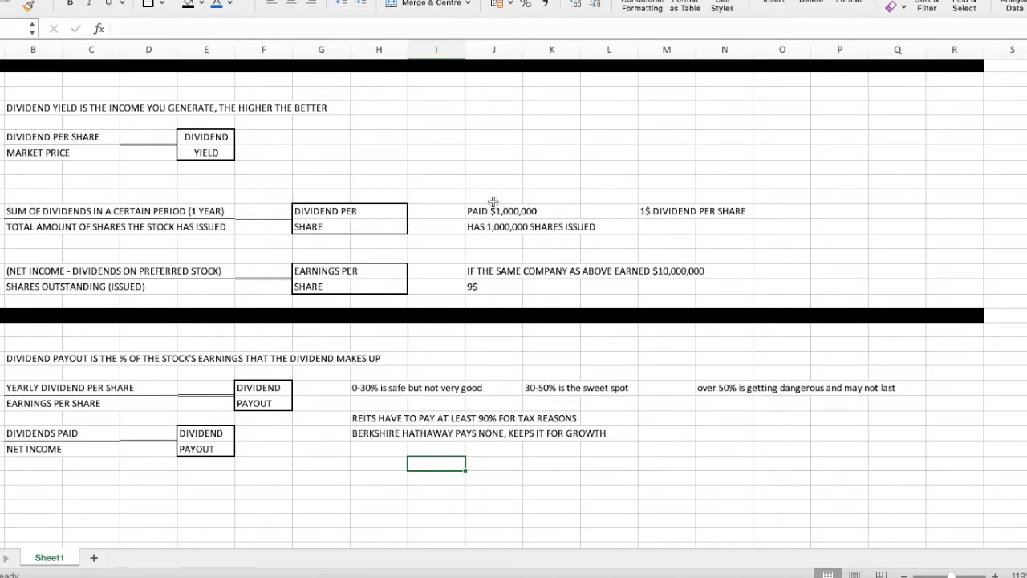
mouse_move(492, 239)
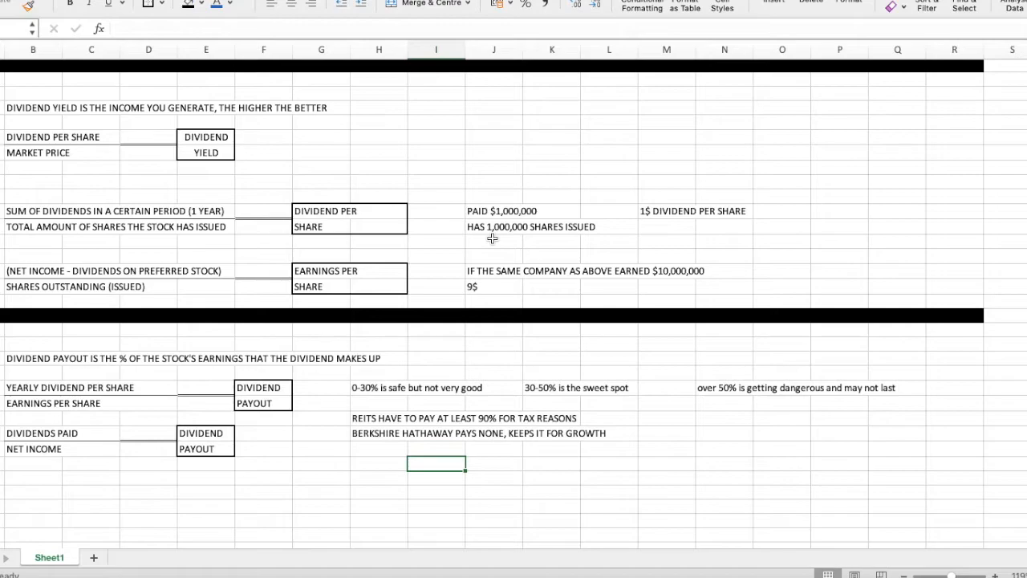
mouse_move(543, 238)
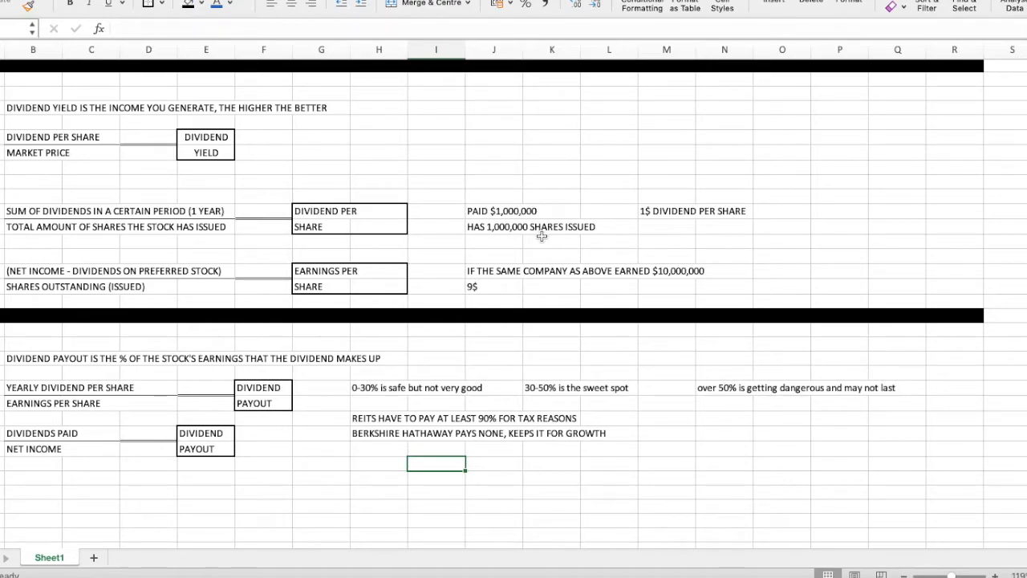
mouse_move(582, 212)
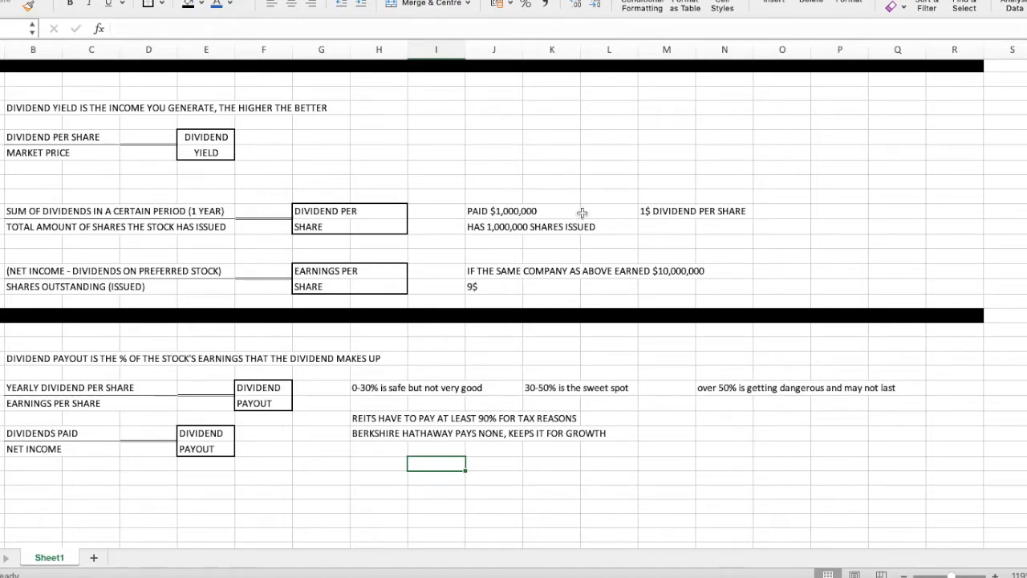
mouse_move(655, 215)
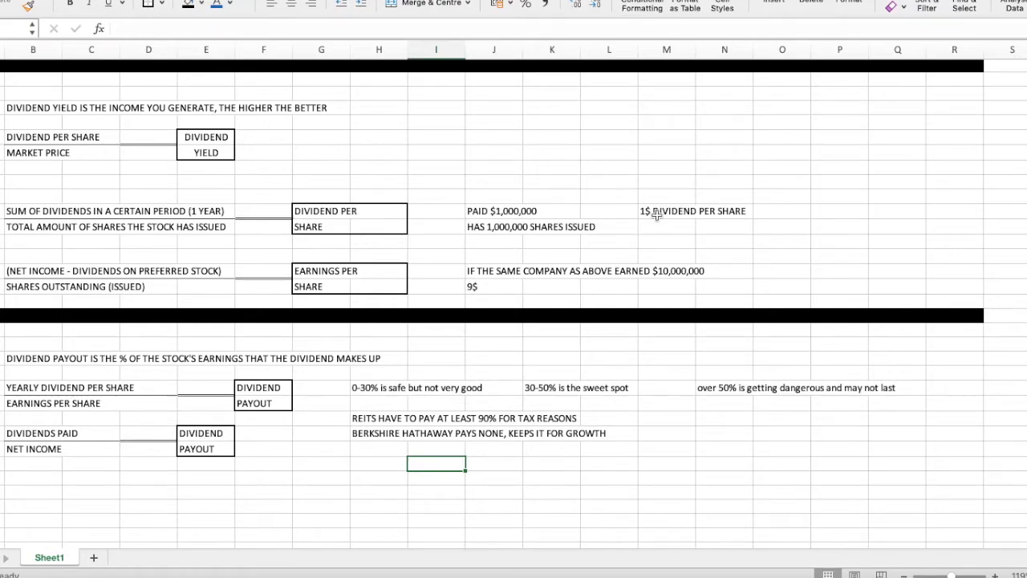
mouse_move(565, 218)
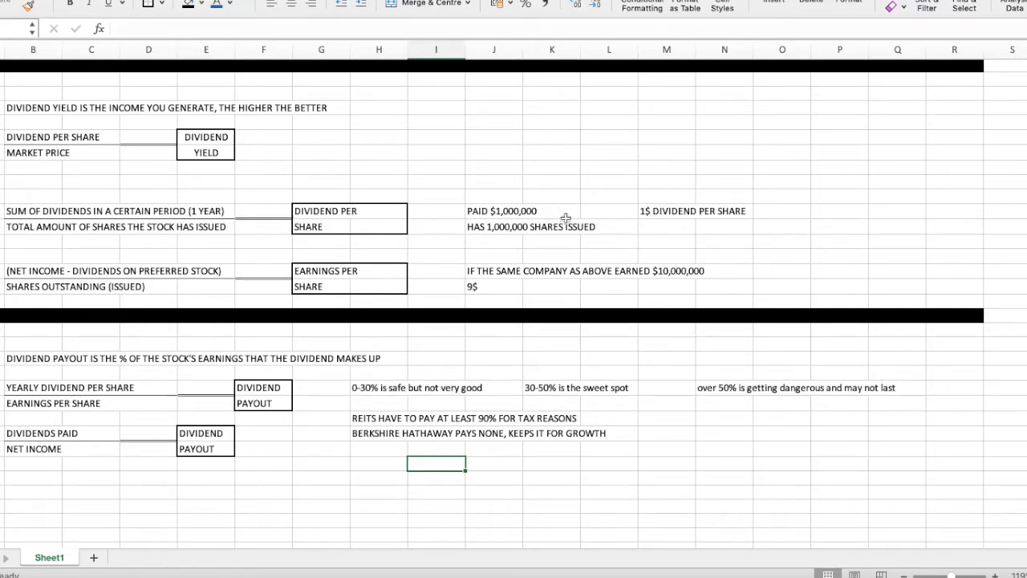
mouse_move(646, 209)
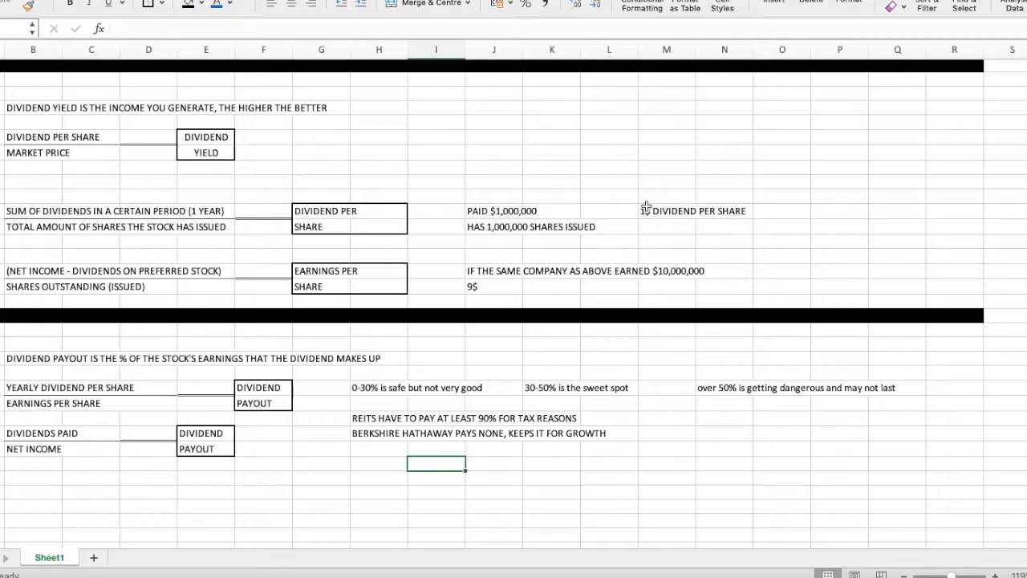
mouse_move(667, 233)
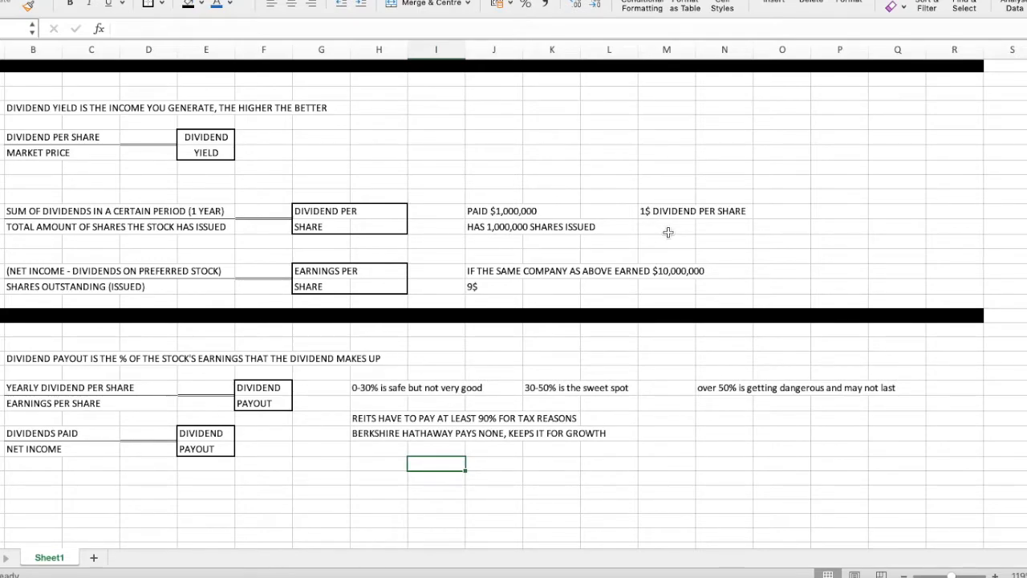
mouse_move(773, 210)
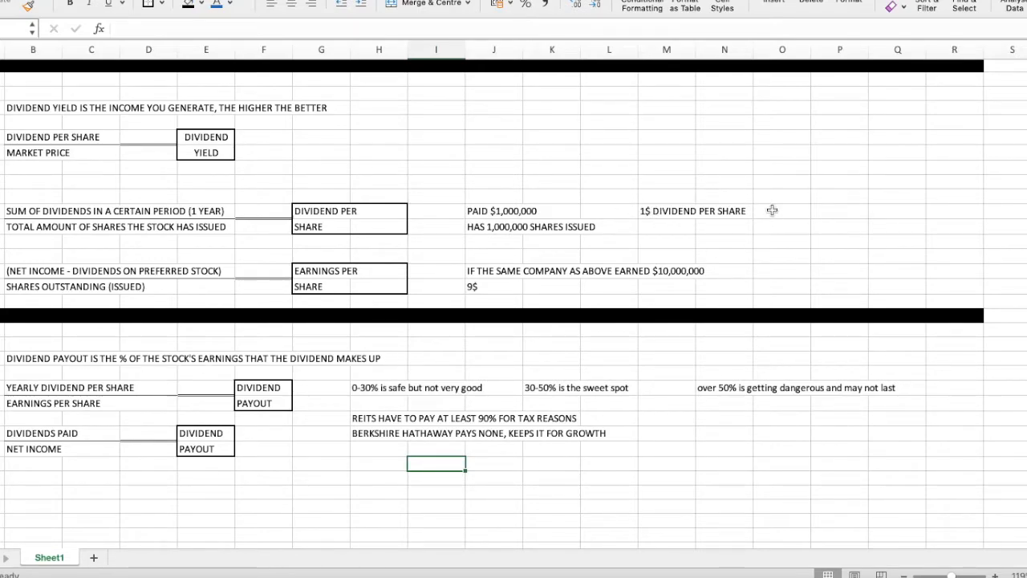
mouse_move(665, 210)
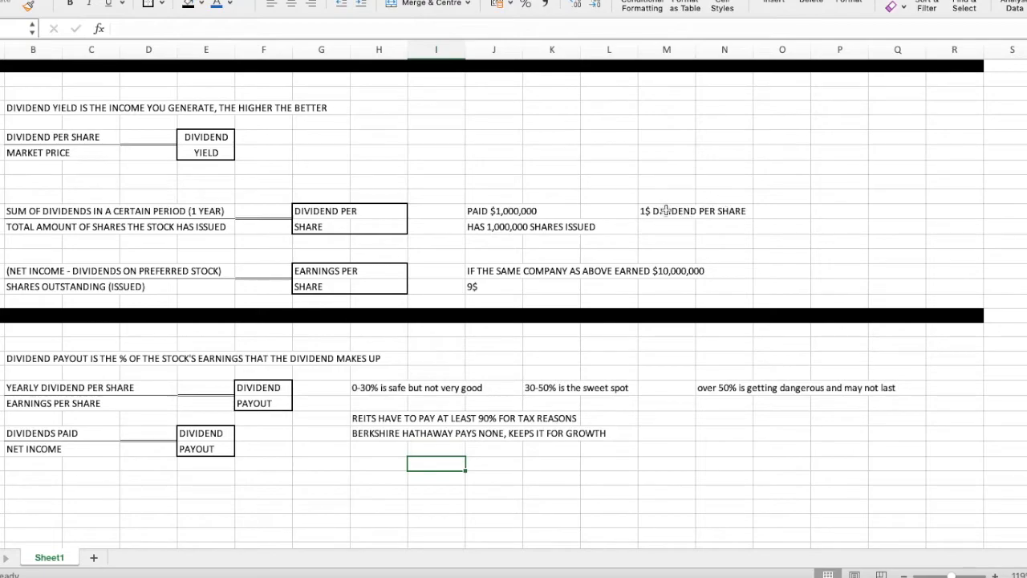
mouse_move(218, 252)
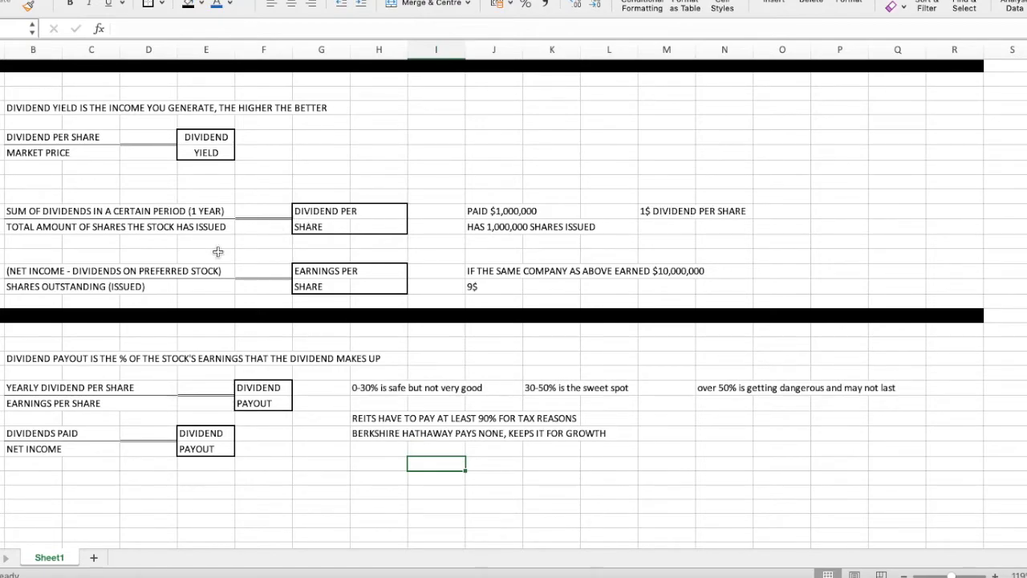
mouse_move(613, 233)
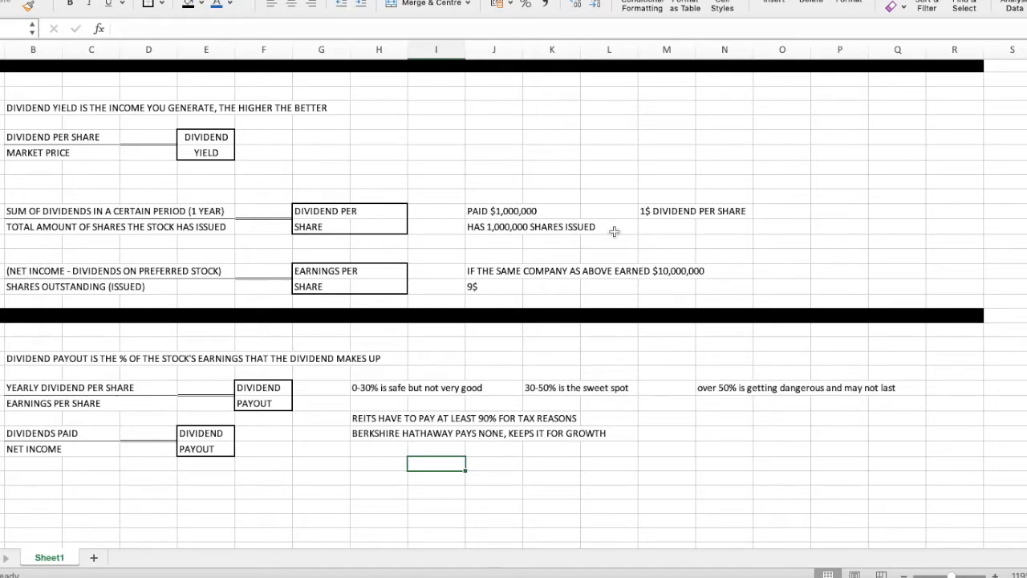
mouse_move(578, 227)
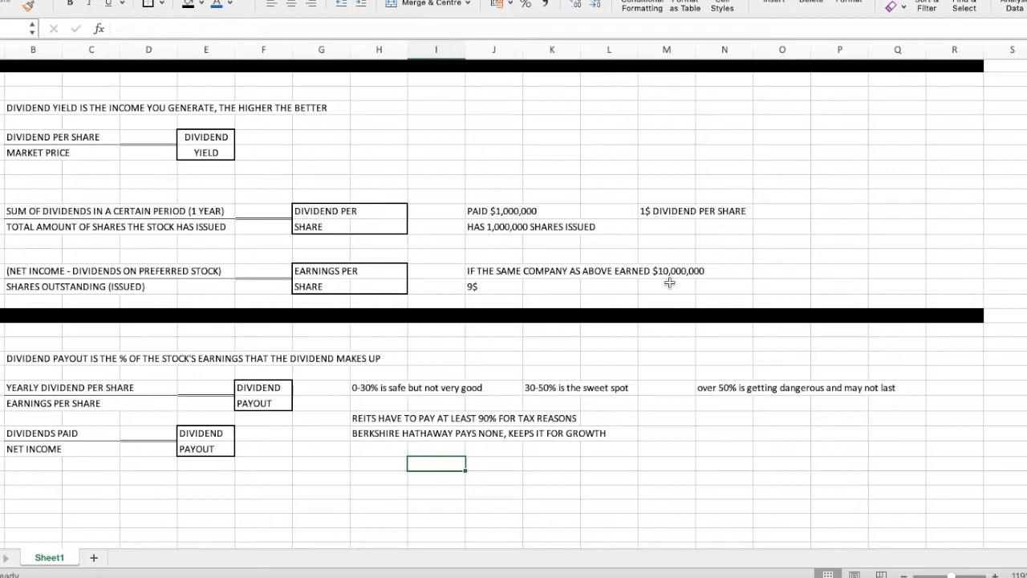
mouse_move(178, 260)
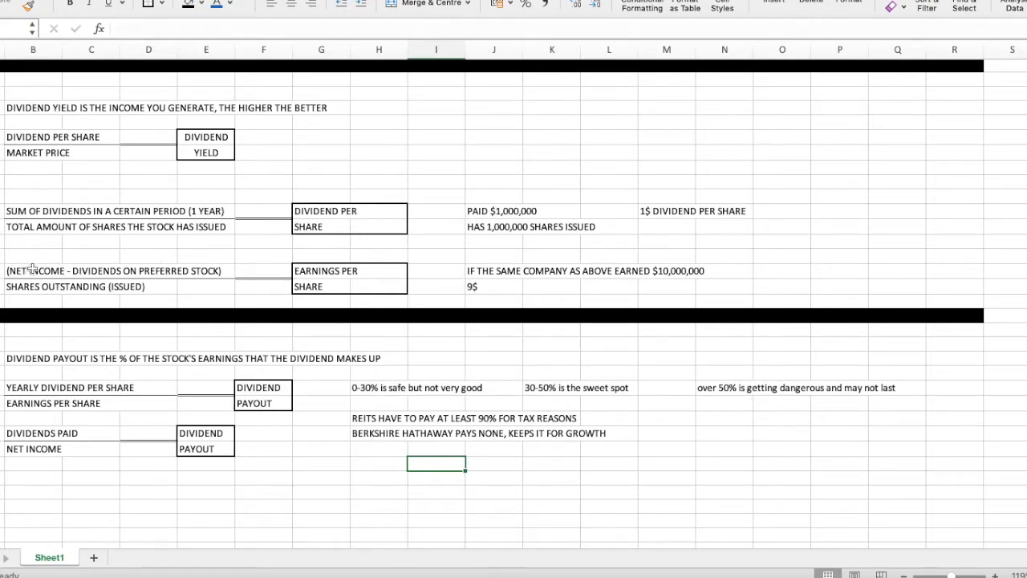
mouse_move(61, 253)
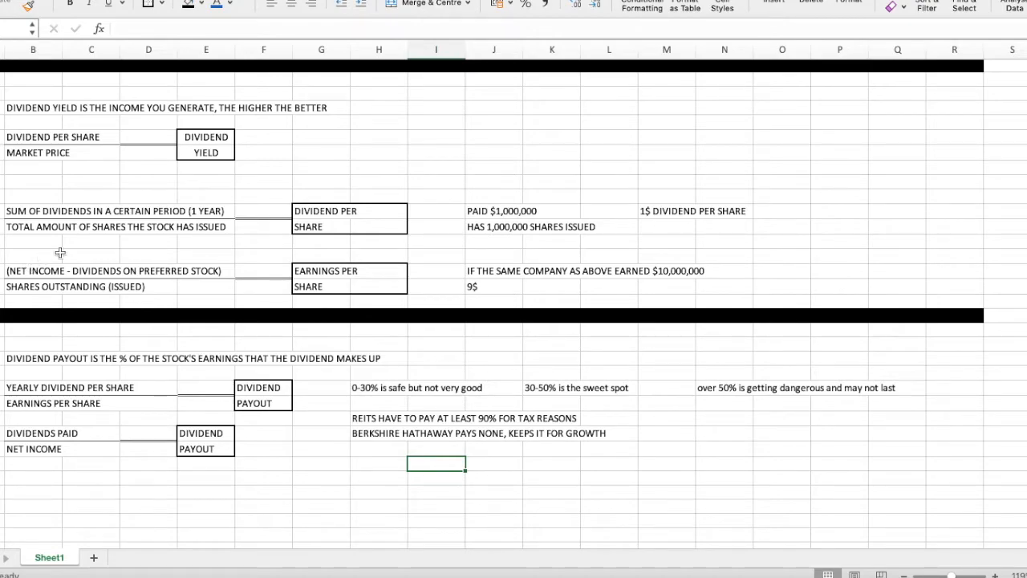
mouse_move(159, 254)
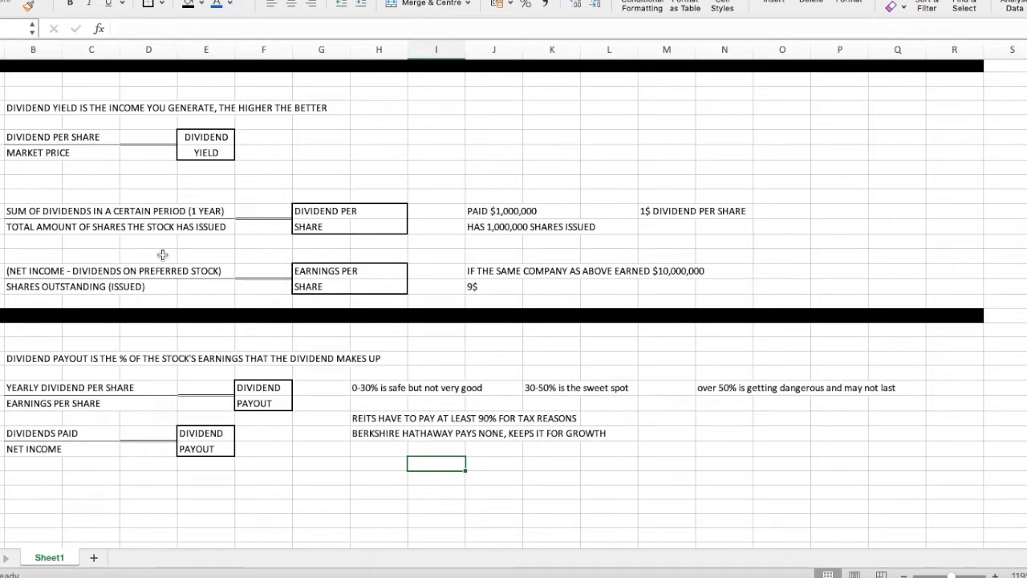
mouse_move(144, 286)
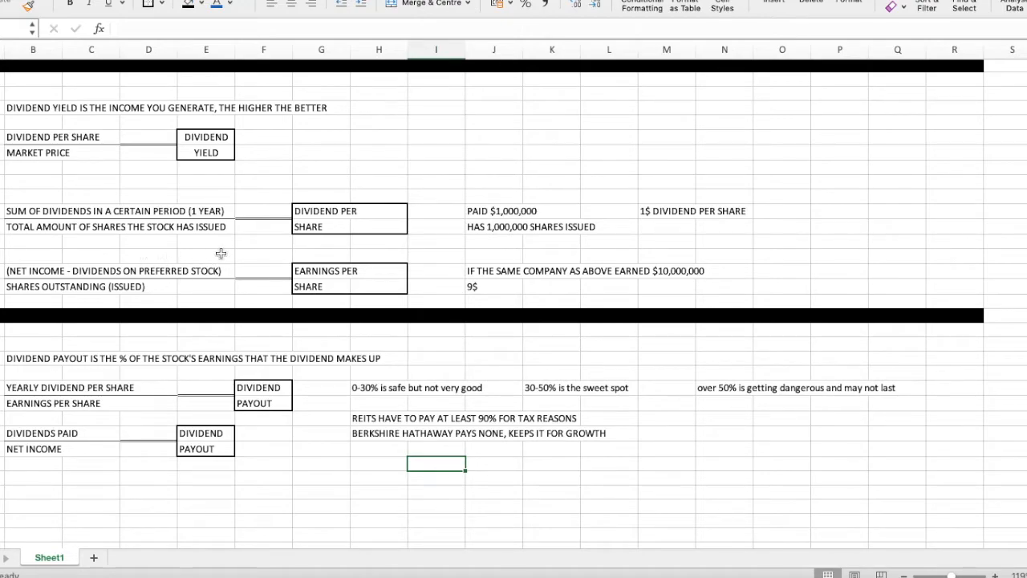
mouse_move(148, 257)
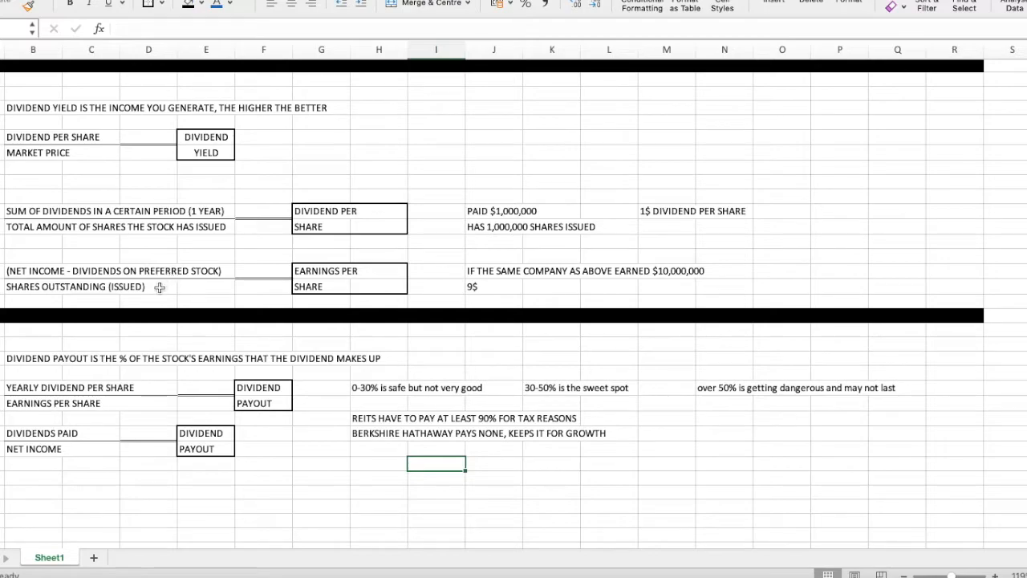
mouse_move(539, 231)
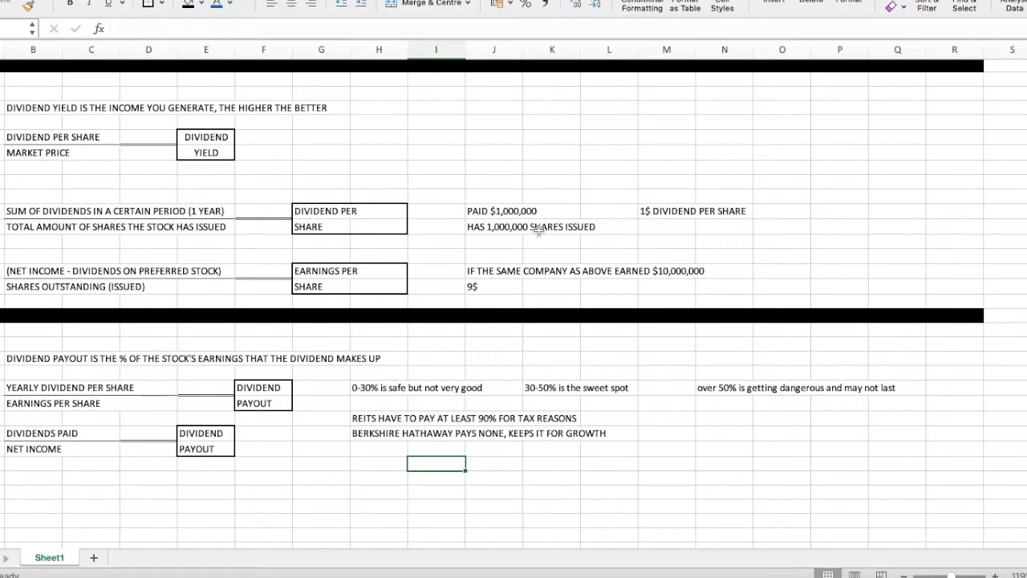
mouse_move(483, 280)
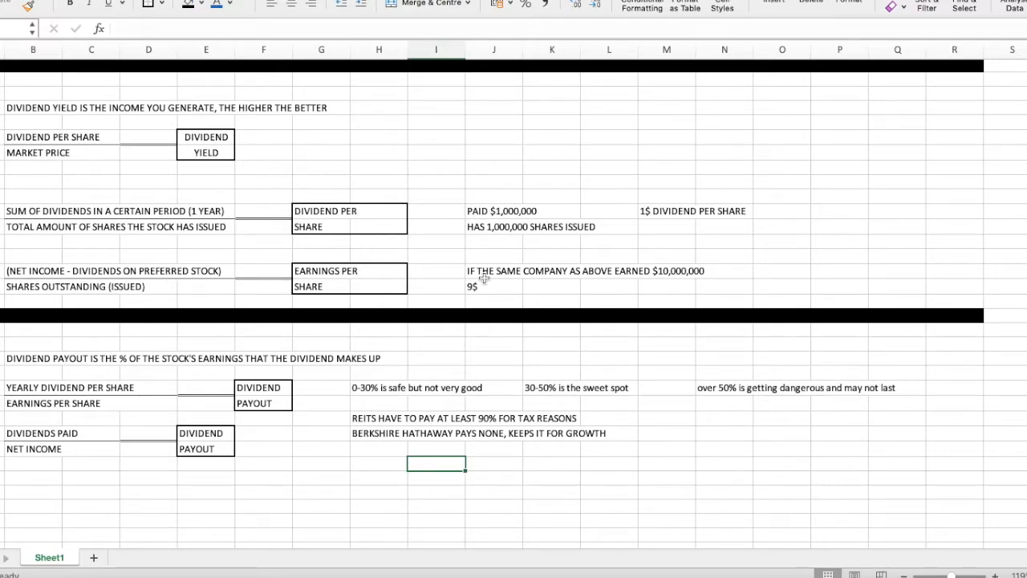
mouse_move(482, 295)
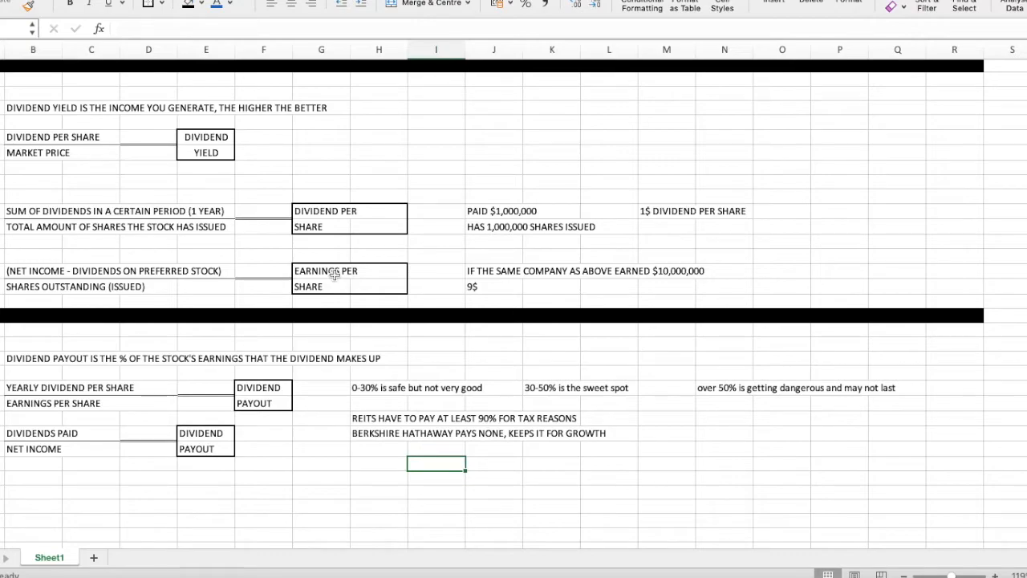
mouse_move(417, 286)
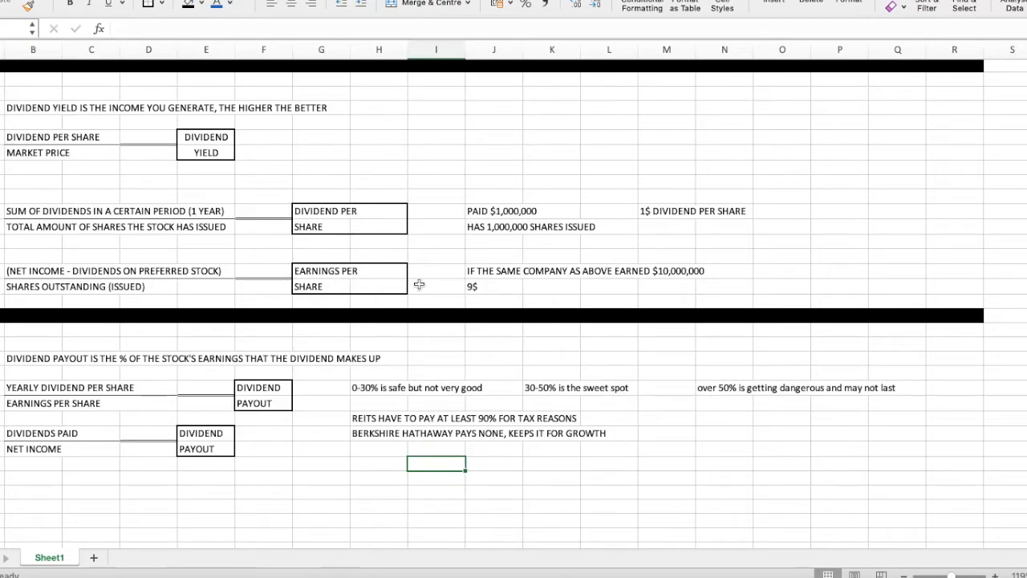
scroll("up", 3)
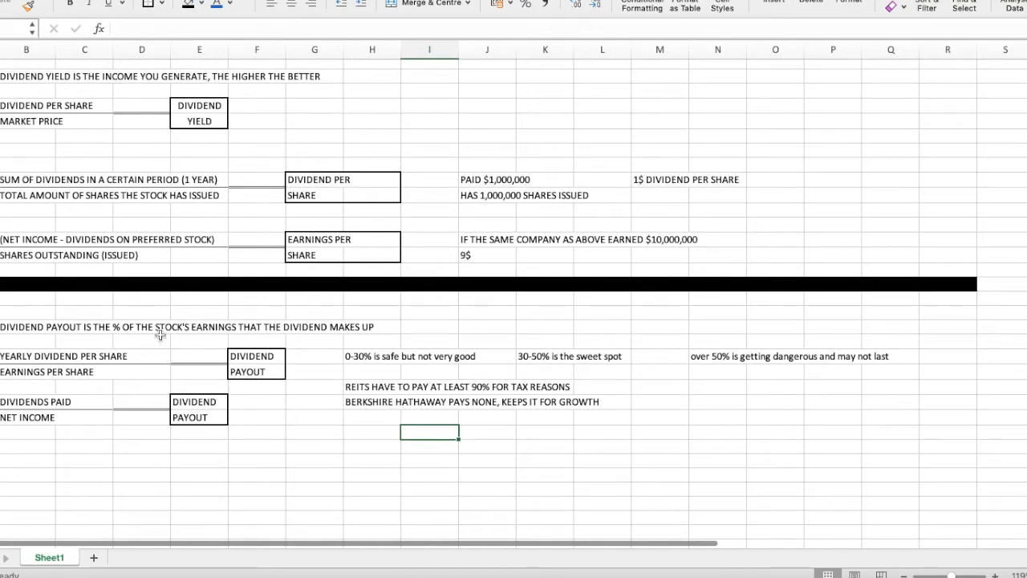
mouse_move(51, 335)
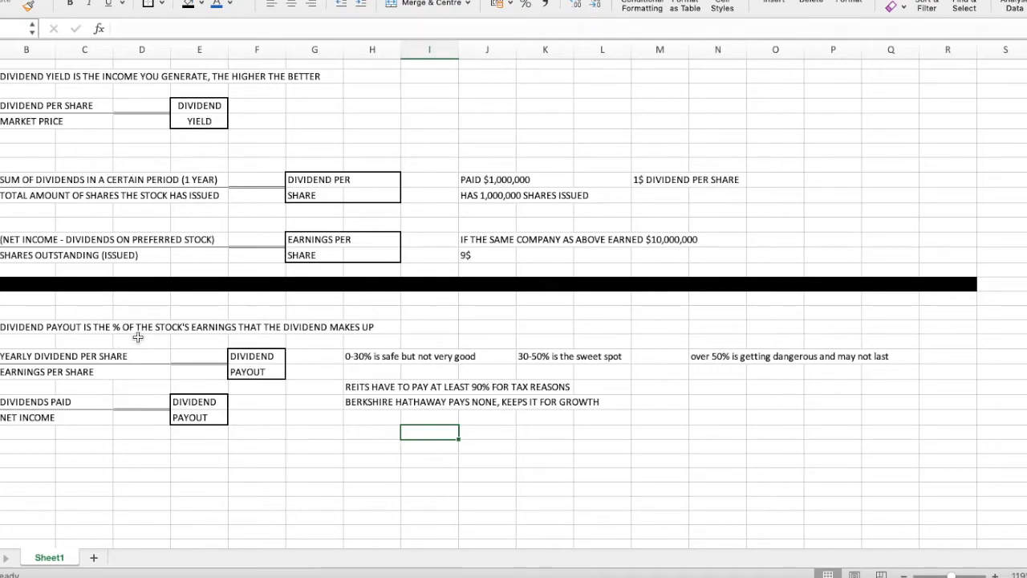
mouse_move(402, 366)
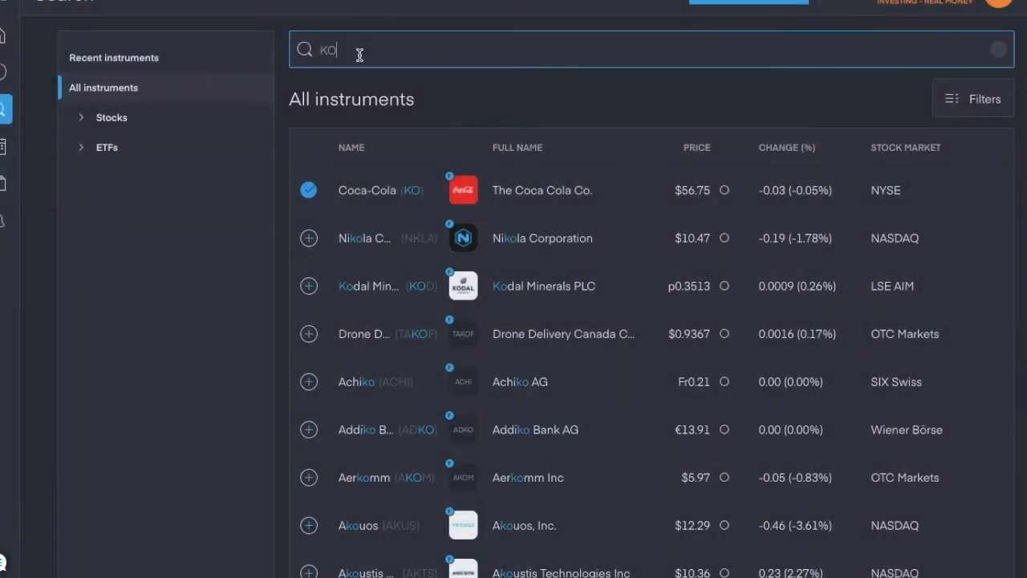
Step: Search 'berk' and open the Berkshire Hathaway BRK.A instrument page
type("berk")
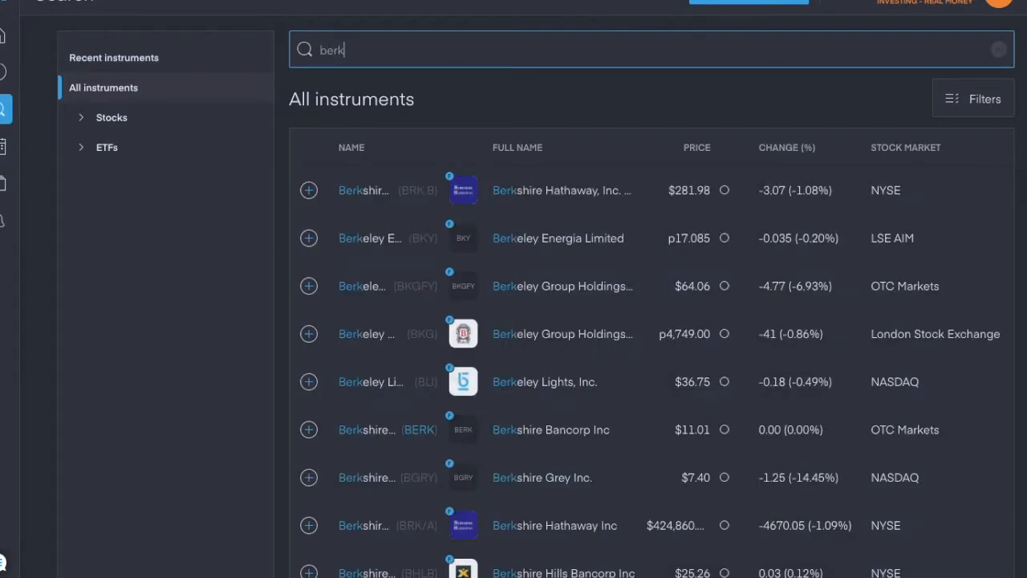
mouse_move(542, 200)
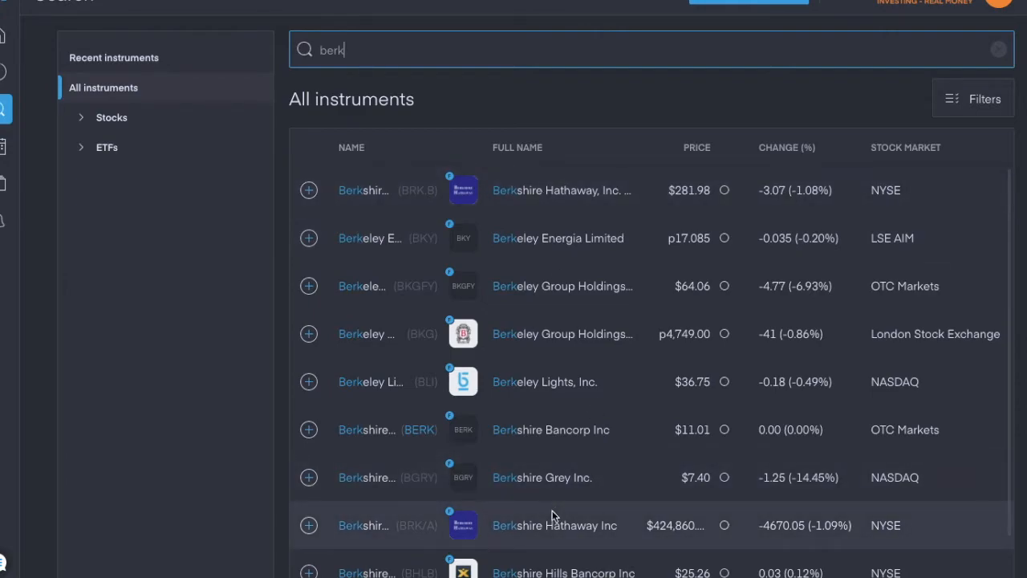
mouse_move(539, 540)
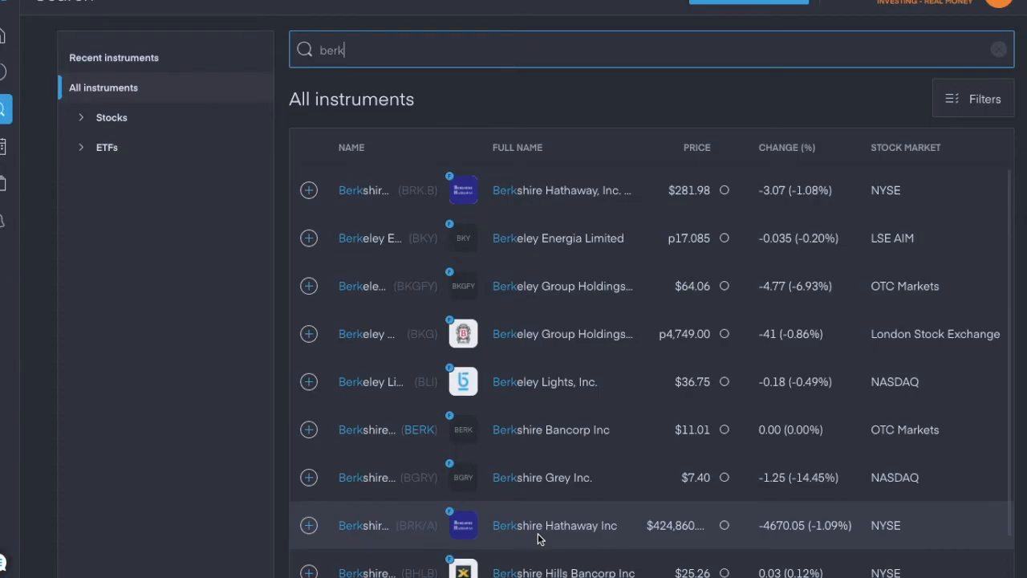
left_click(556, 525)
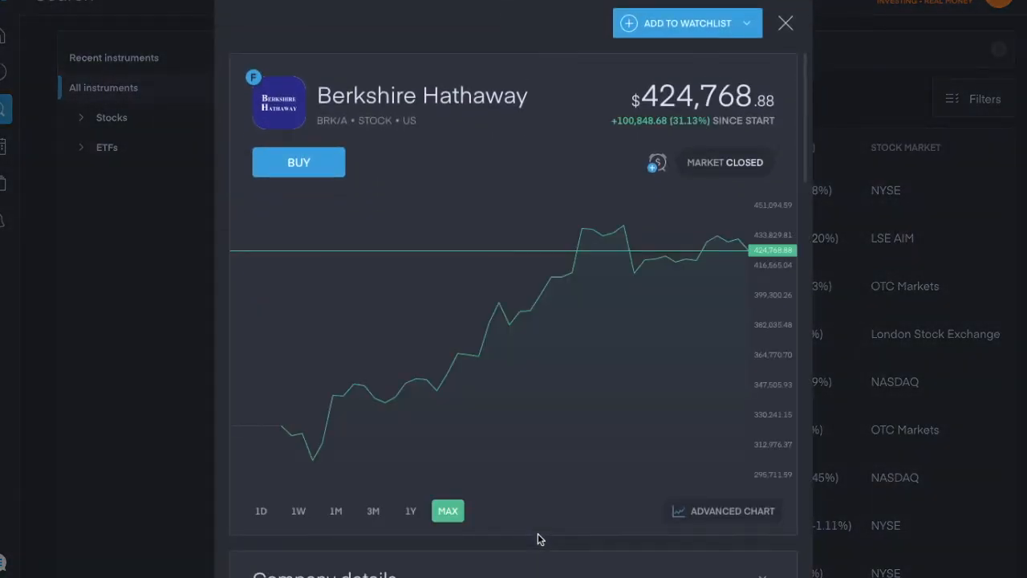
mouse_move(545, 74)
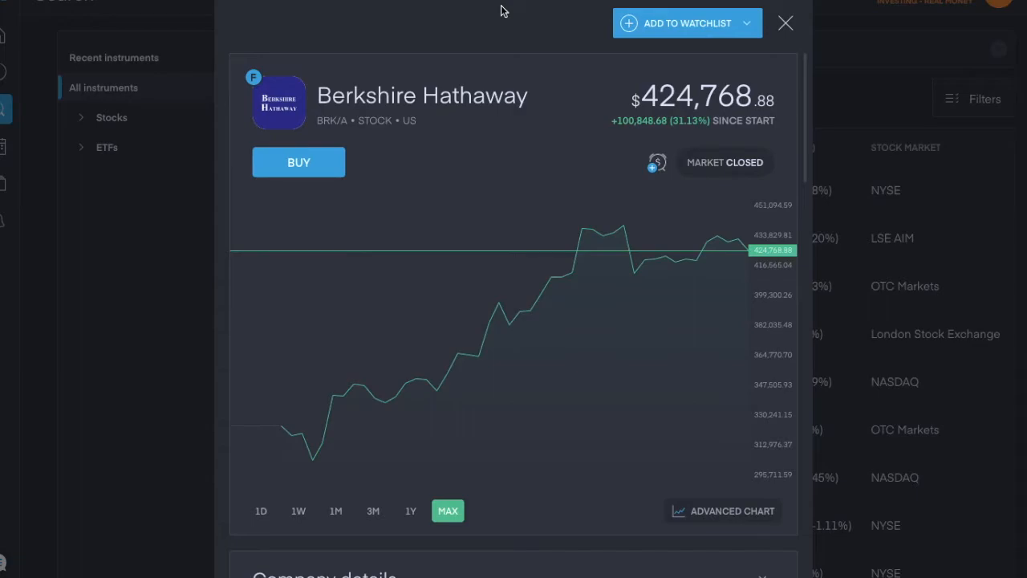
mouse_move(739, 109)
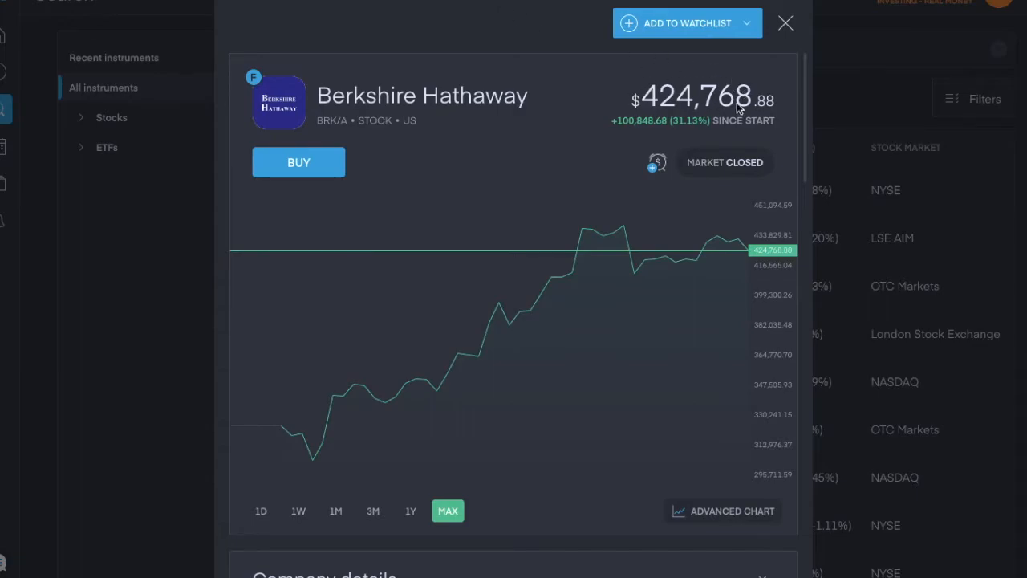
mouse_move(694, 125)
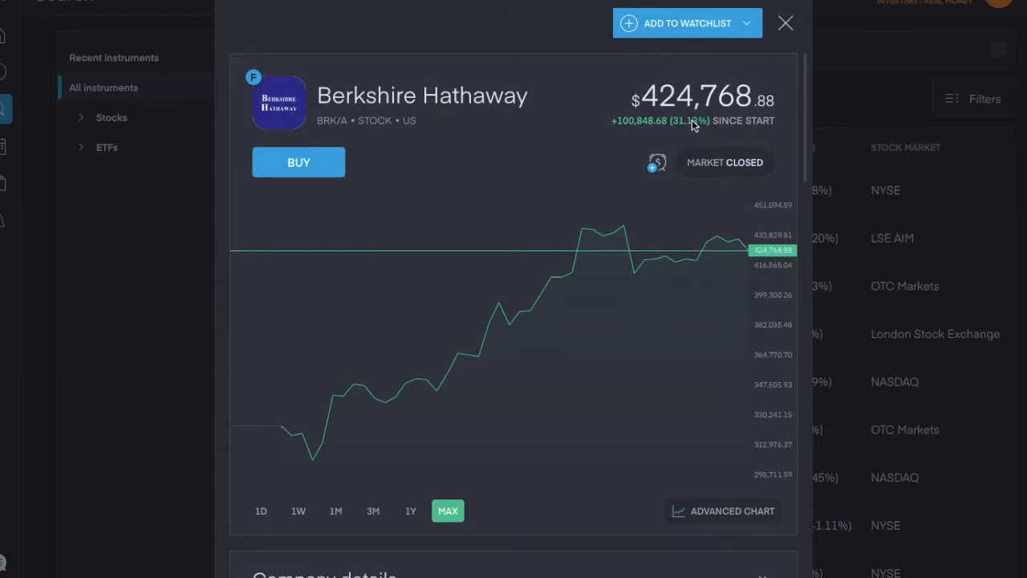
mouse_move(682, 91)
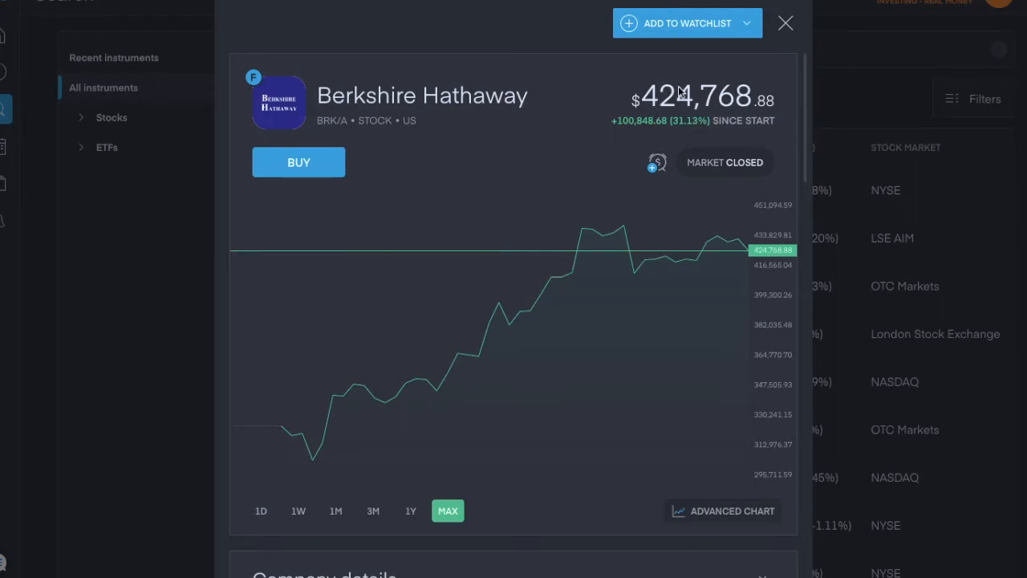
mouse_move(689, 99)
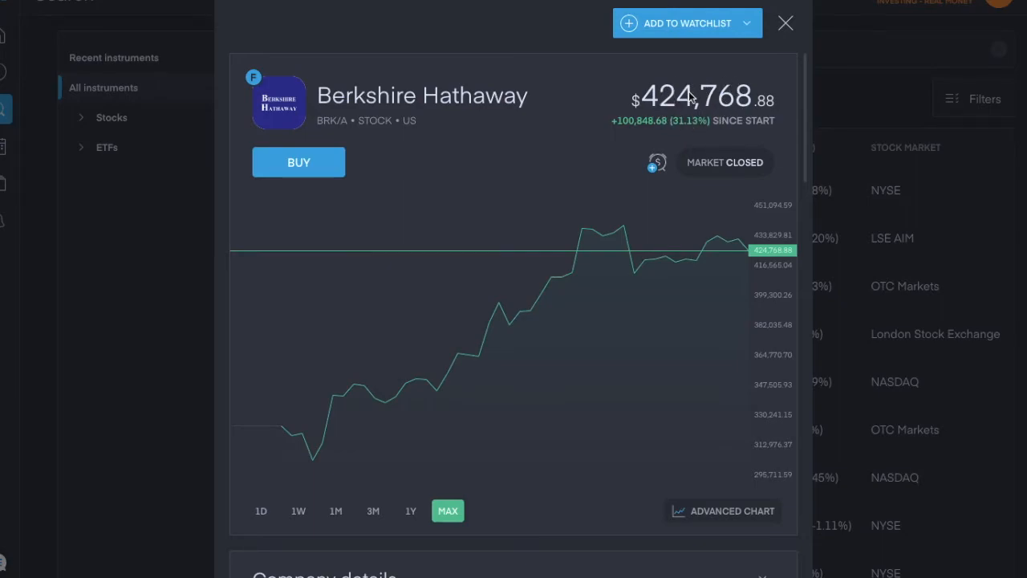
mouse_move(698, 115)
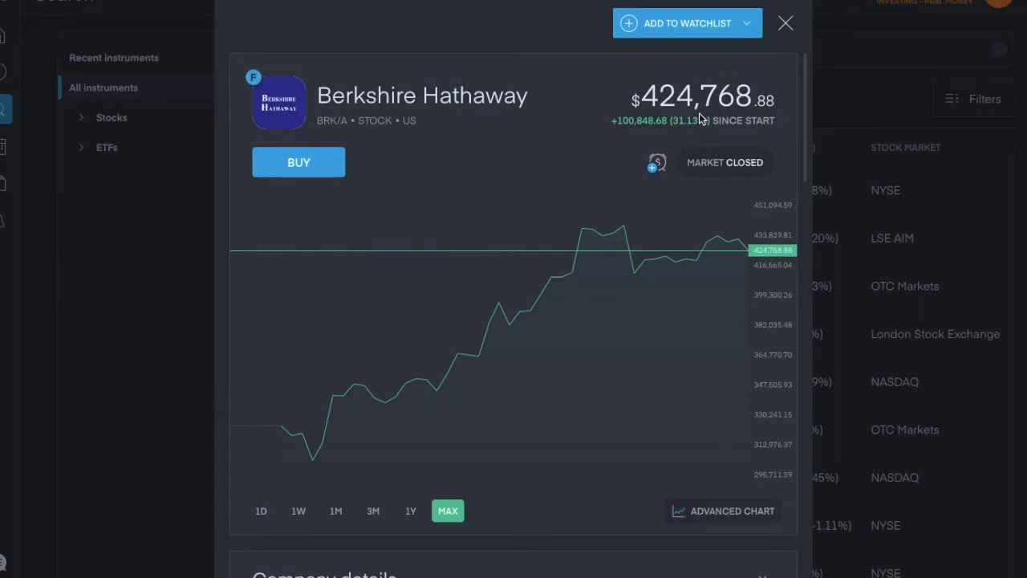
mouse_move(586, 192)
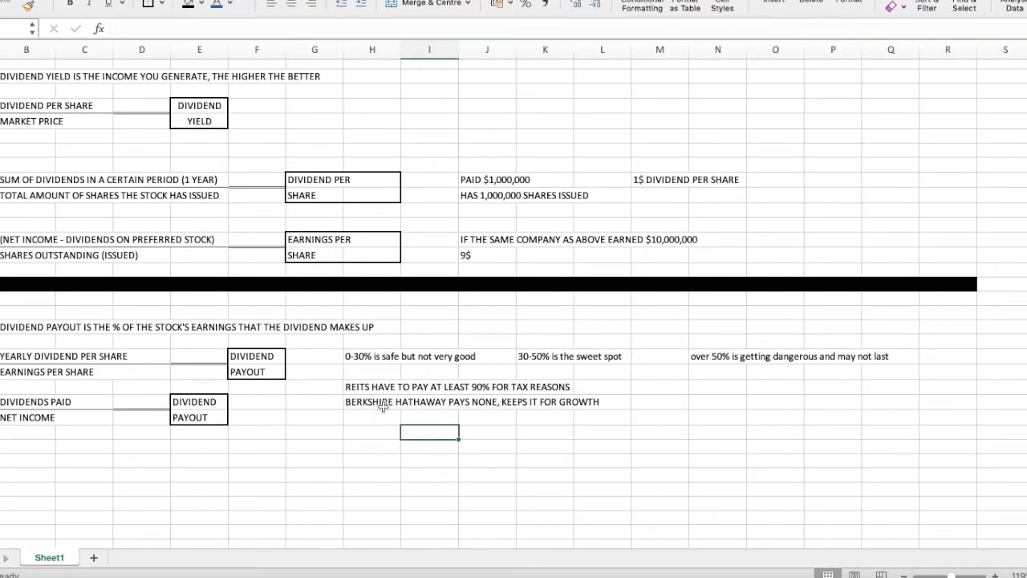
mouse_move(347, 366)
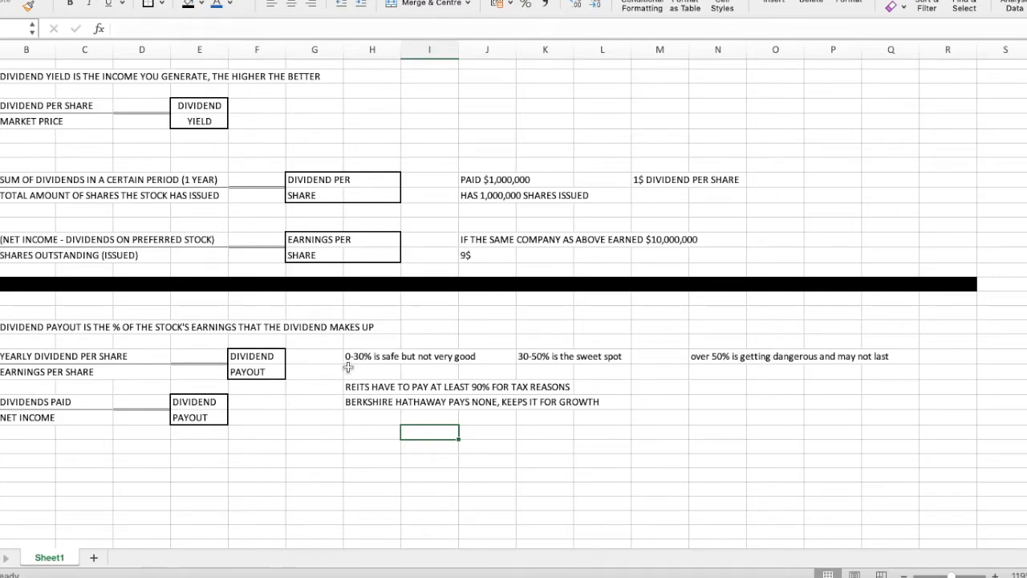
mouse_move(368, 366)
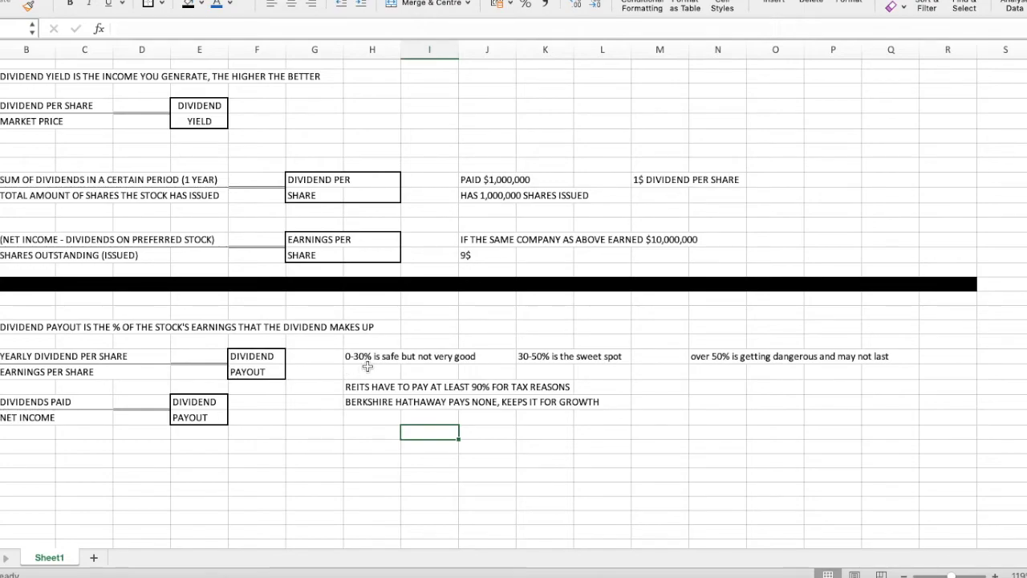
mouse_move(426, 365)
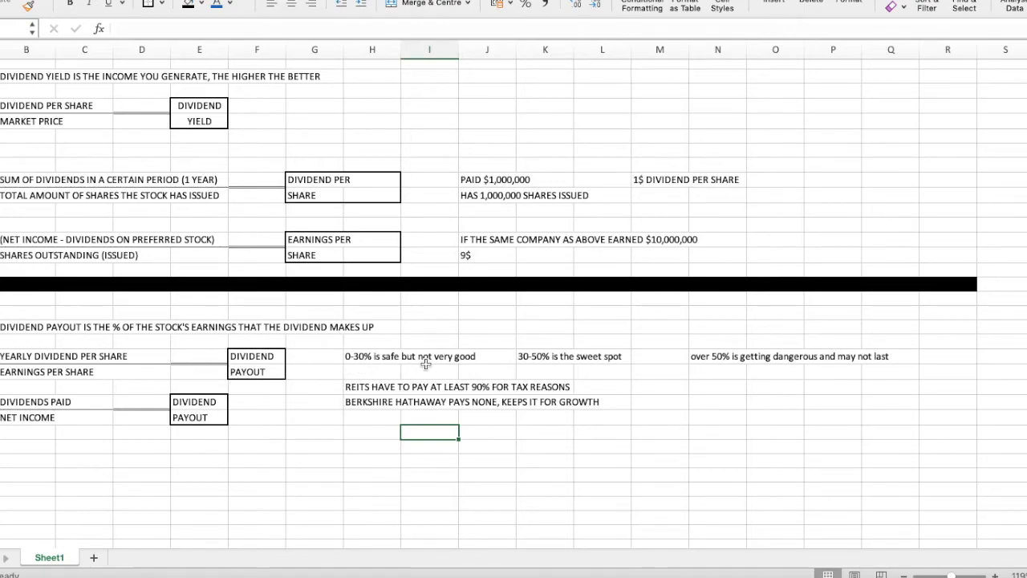
mouse_move(394, 353)
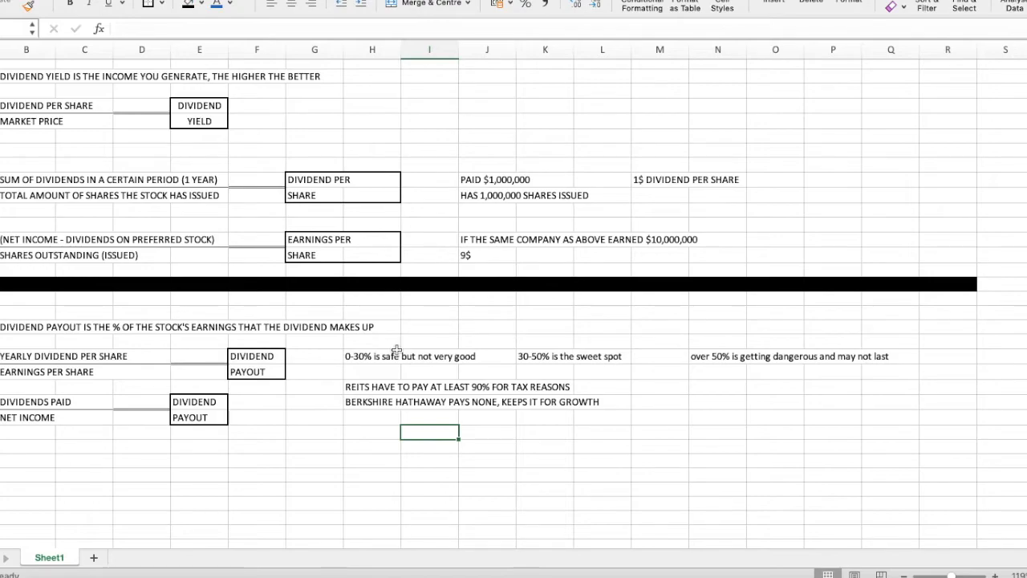
mouse_move(545, 340)
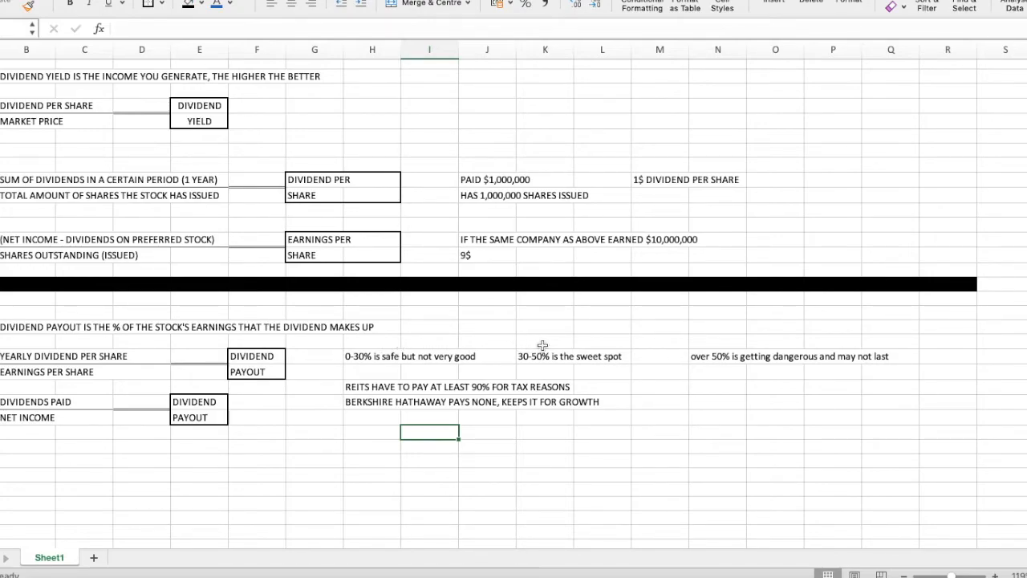
mouse_move(549, 349)
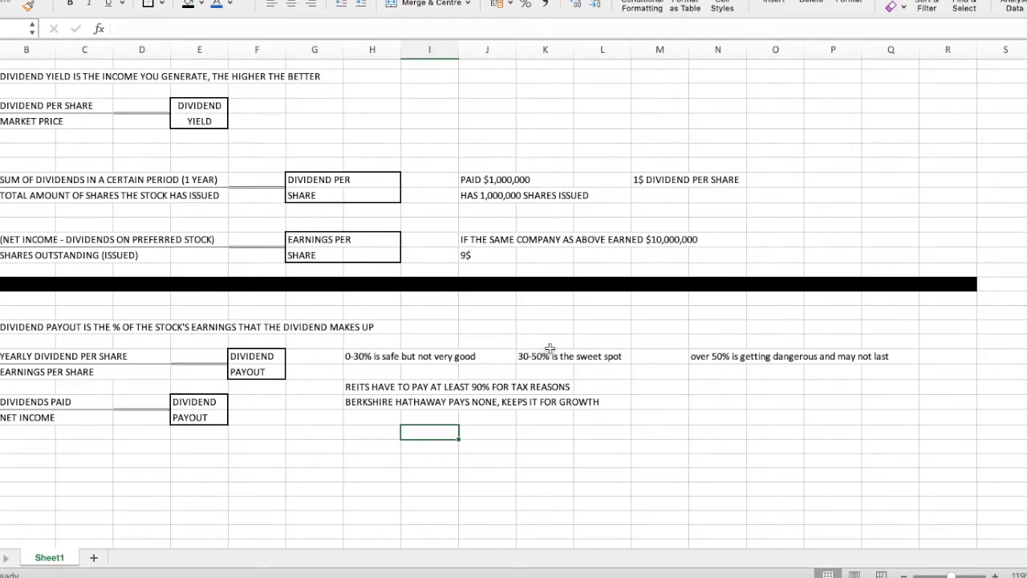
mouse_move(456, 350)
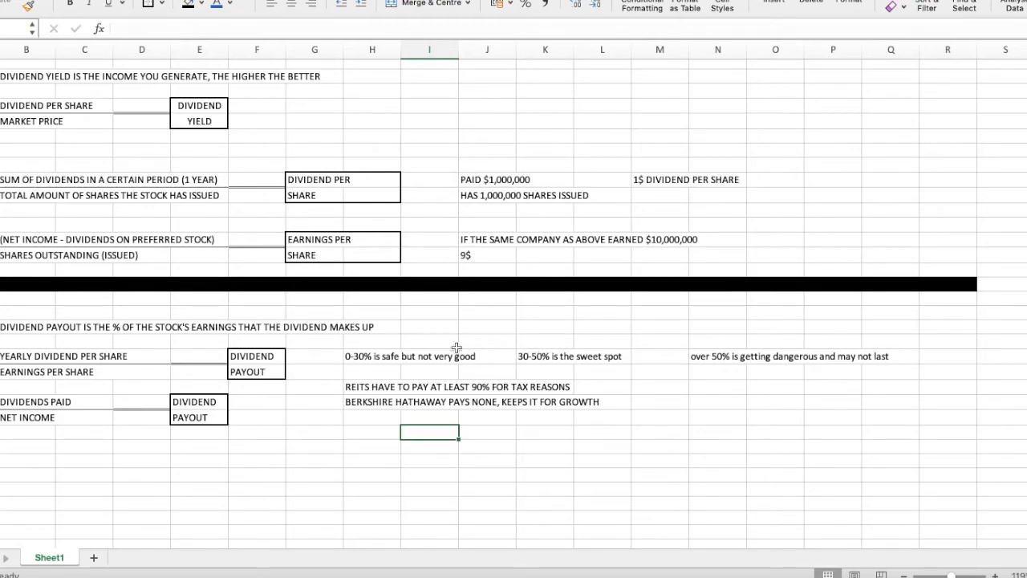
mouse_move(472, 350)
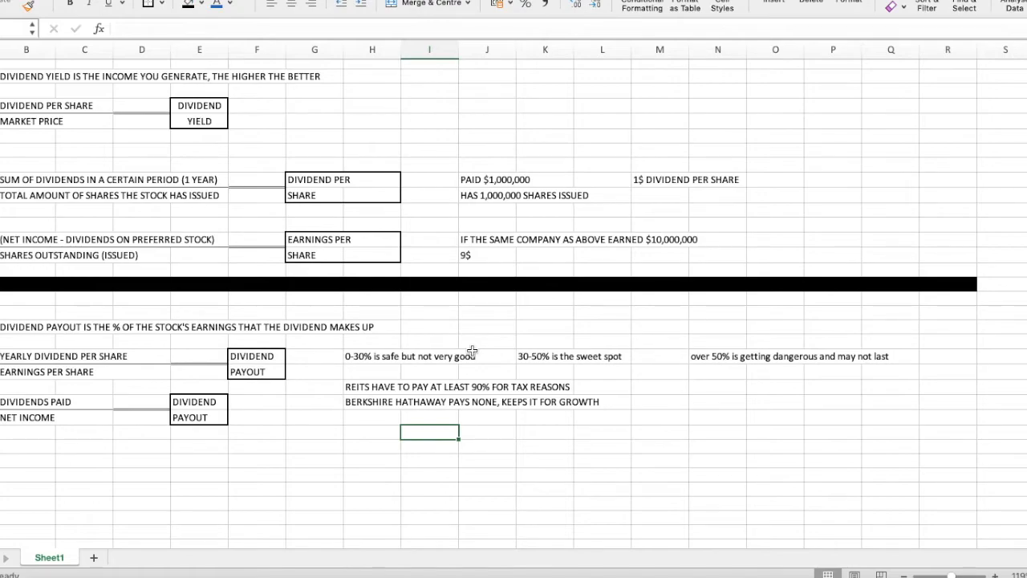
mouse_move(523, 345)
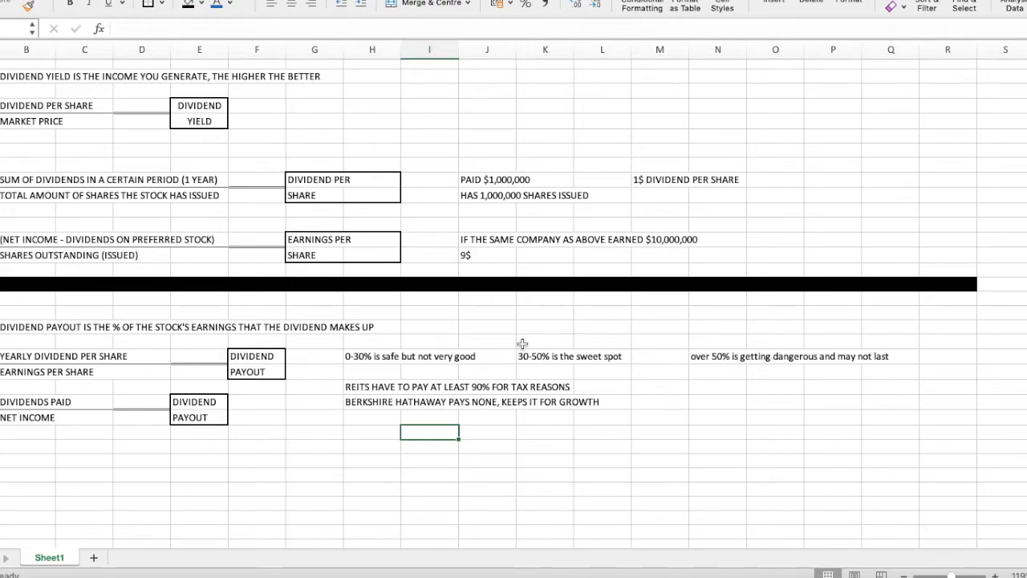
mouse_move(732, 369)
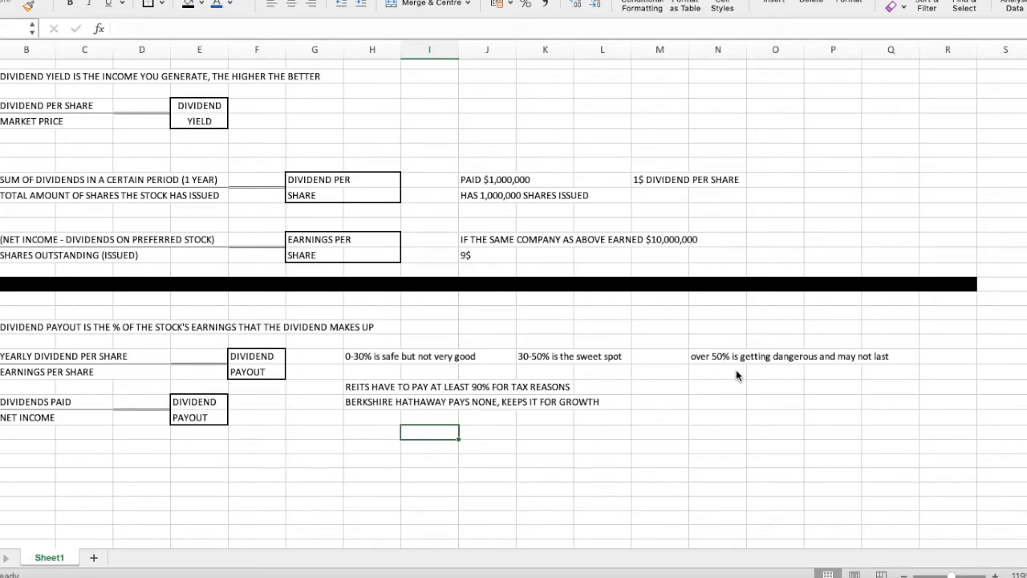
mouse_move(600, 440)
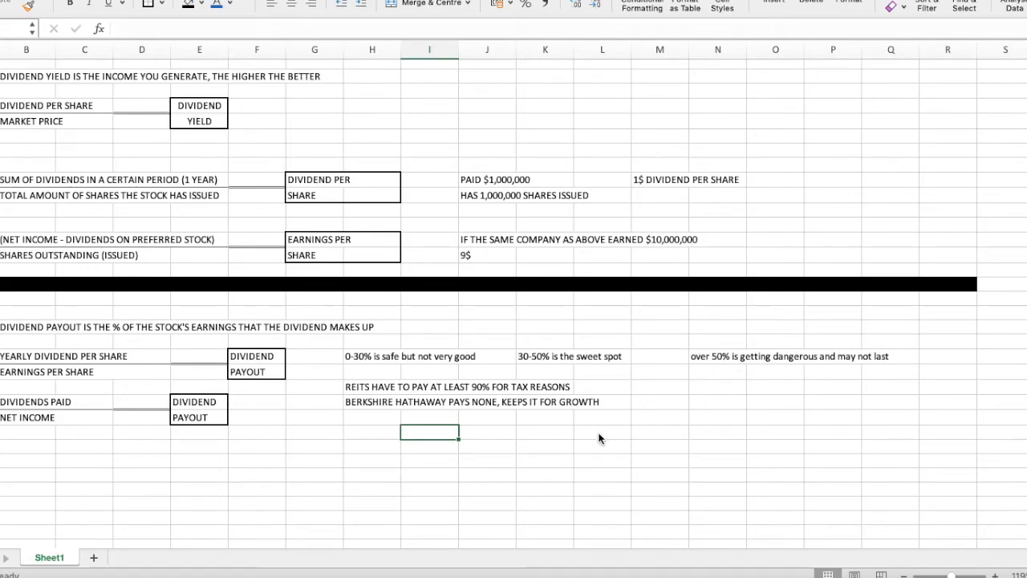
mouse_move(505, 331)
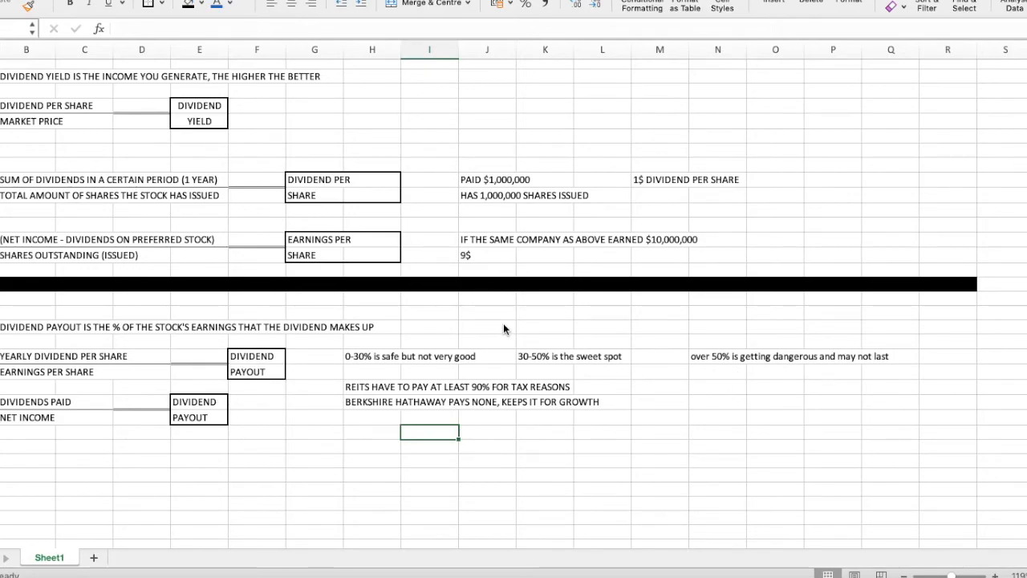
mouse_move(571, 331)
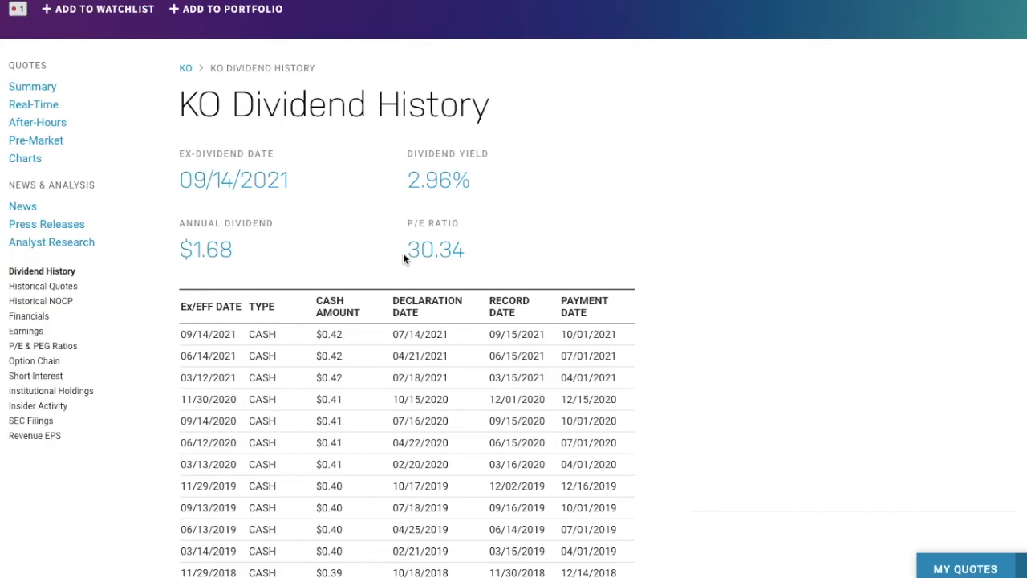
Step: Scroll the KO Dividend History payout table down toward the mid-2018 entries
scroll("down", 3)
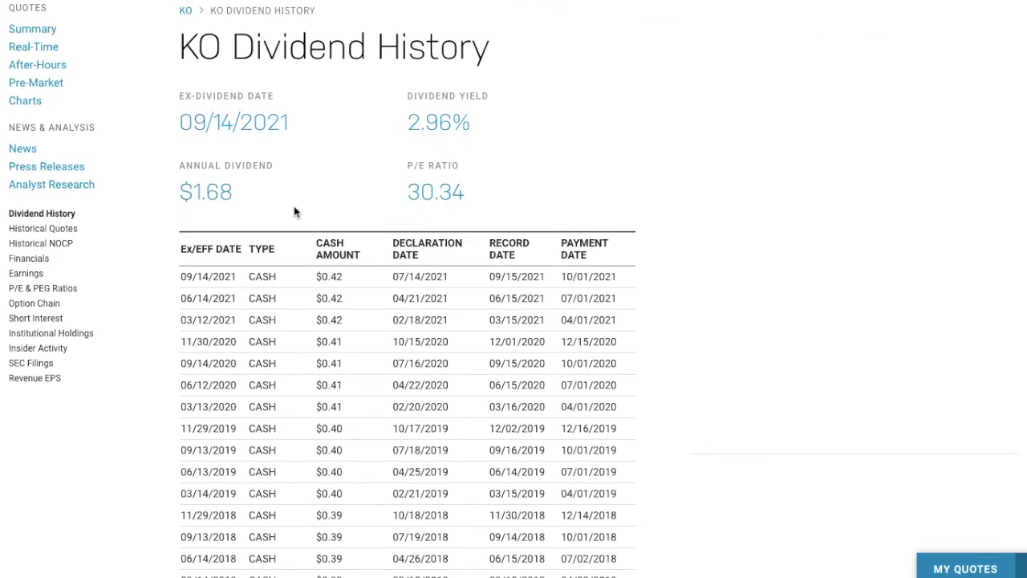
mouse_move(241, 202)
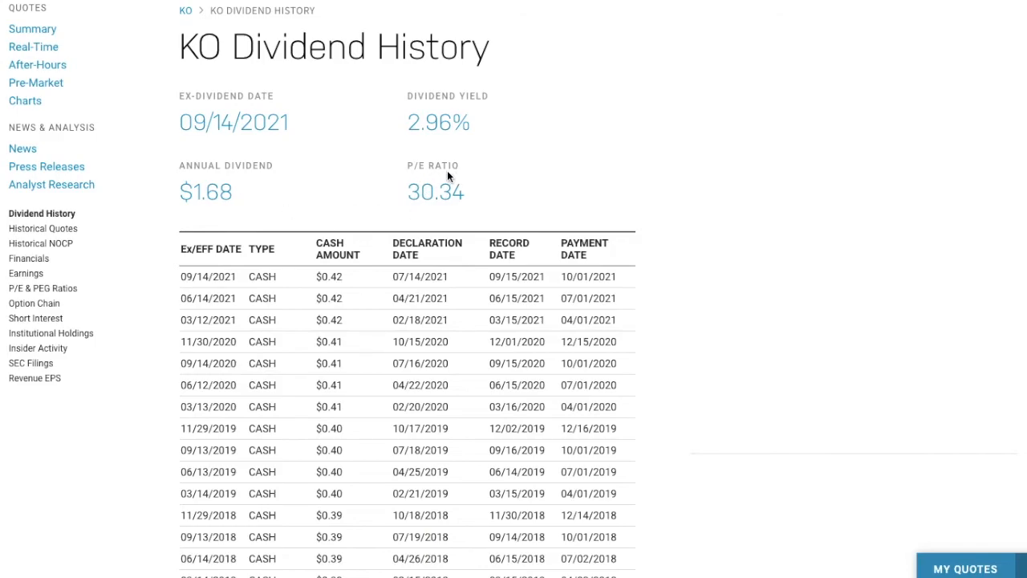
mouse_move(416, 177)
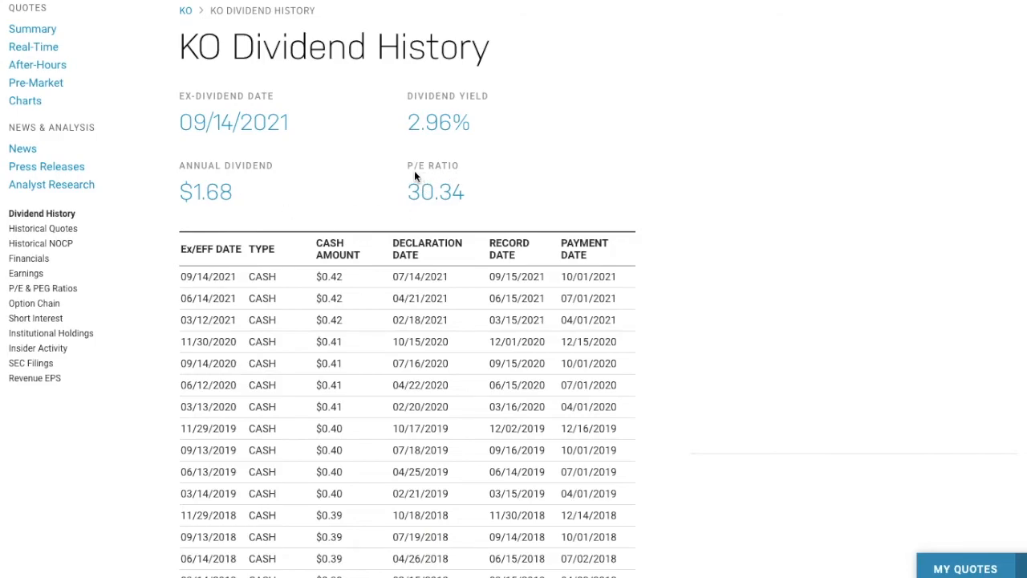
mouse_move(238, 177)
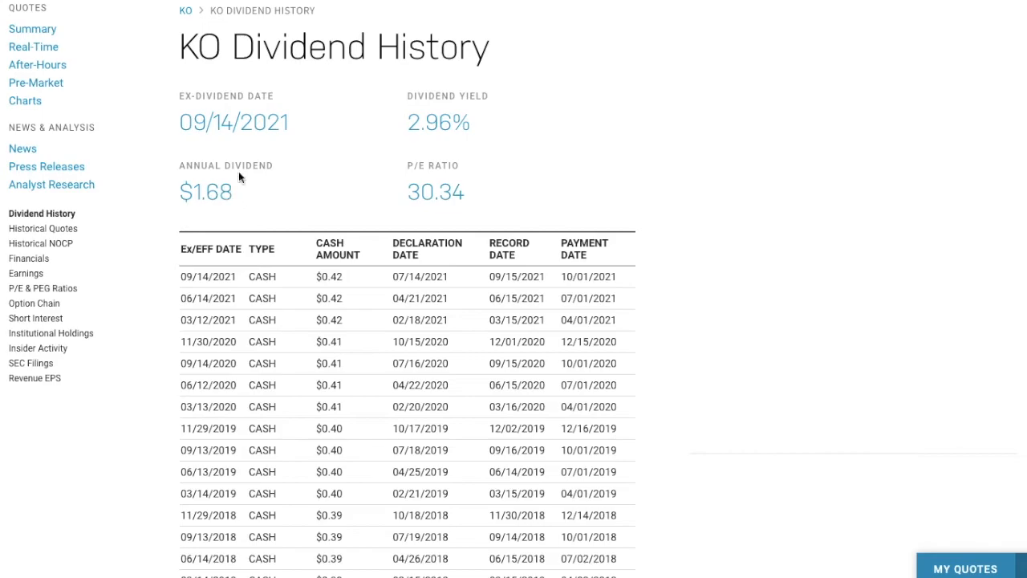
mouse_move(453, 90)
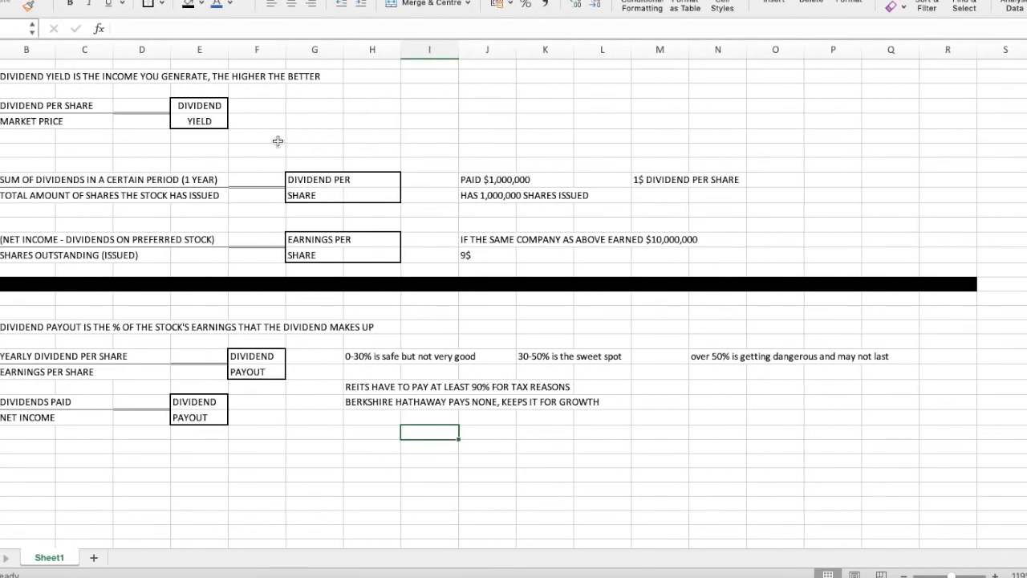
mouse_move(257, 301)
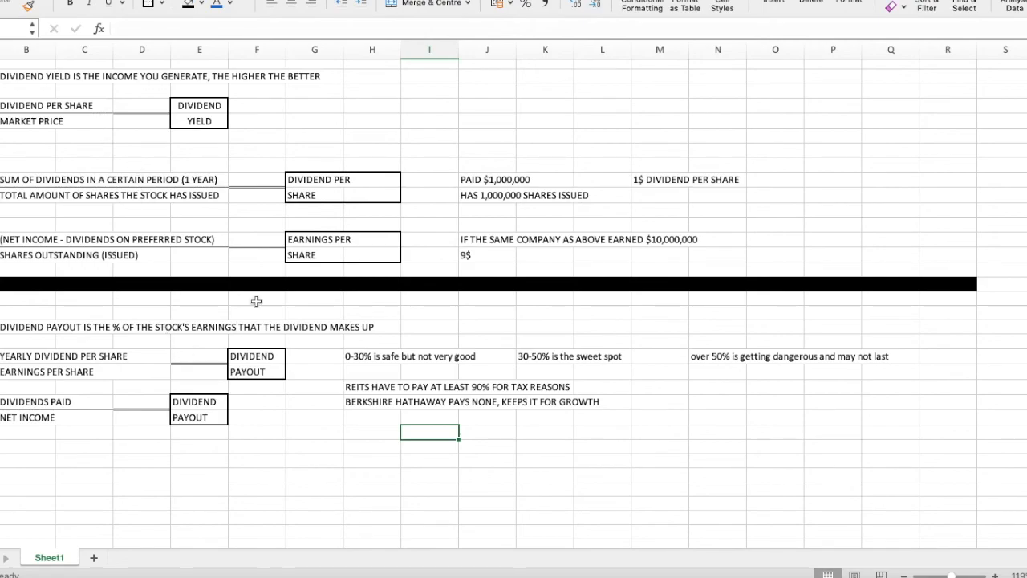
mouse_move(488, 311)
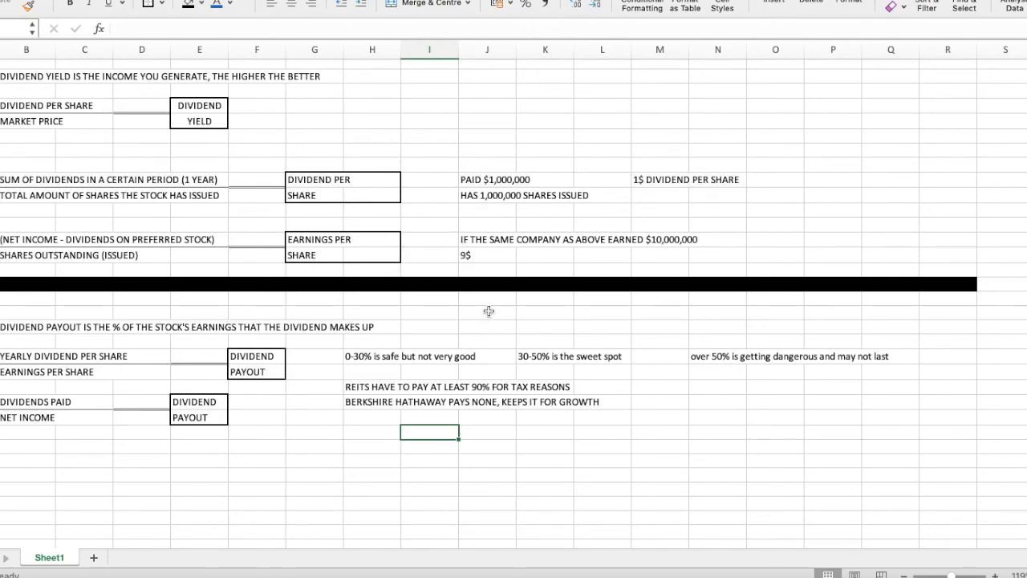
Step: Select the empty cell J14 below the 9$ earnings-per-share note
left_click(488, 311)
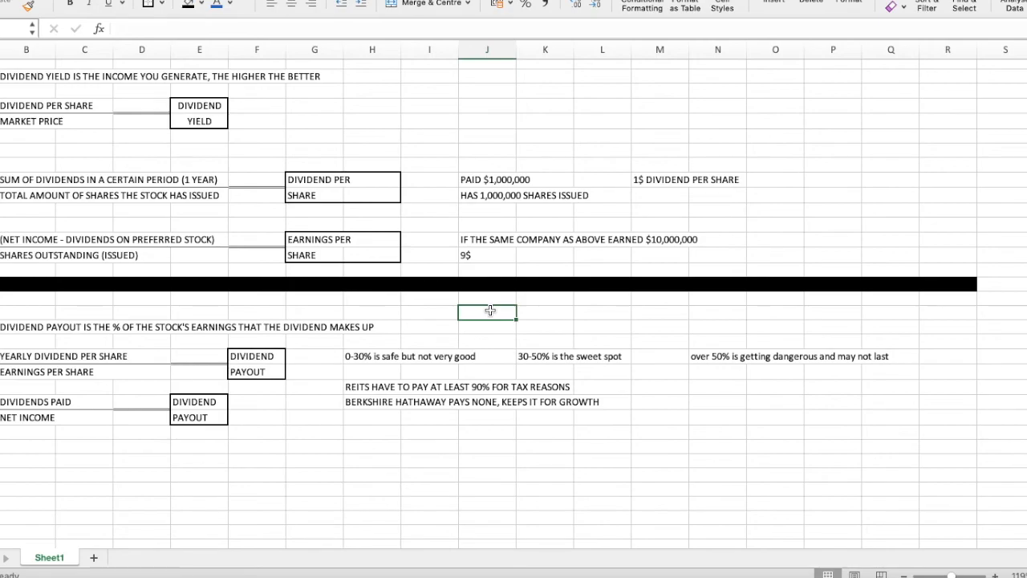